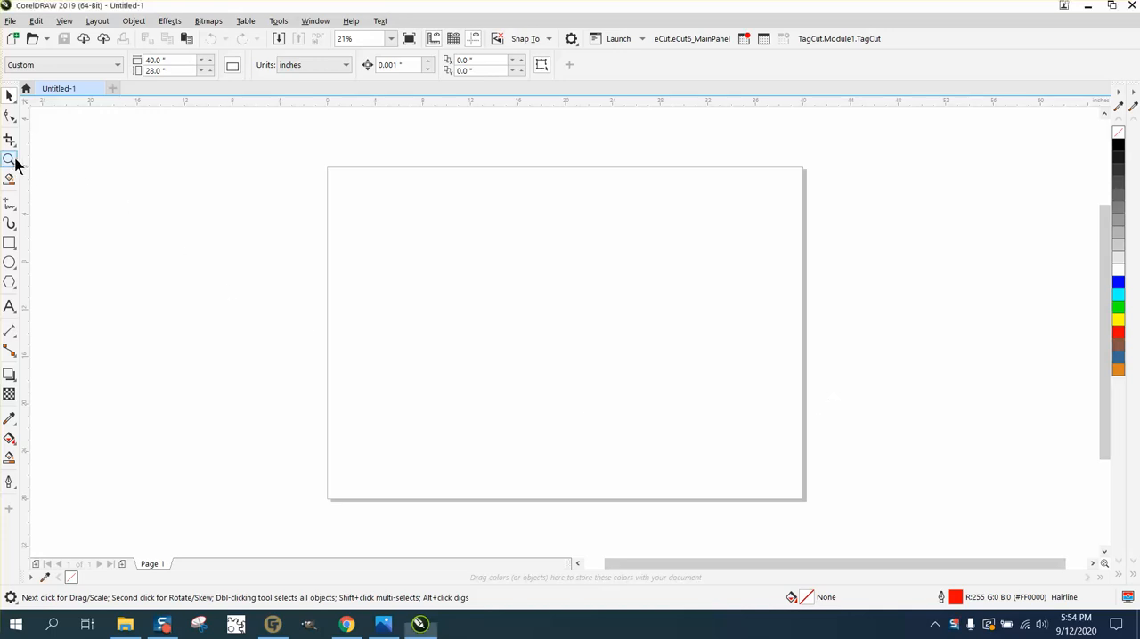
Zoom out to the whole page, then close the extra gray palette from its flyout menu
{"action": "left_click", "coordinate": [11, 158]}
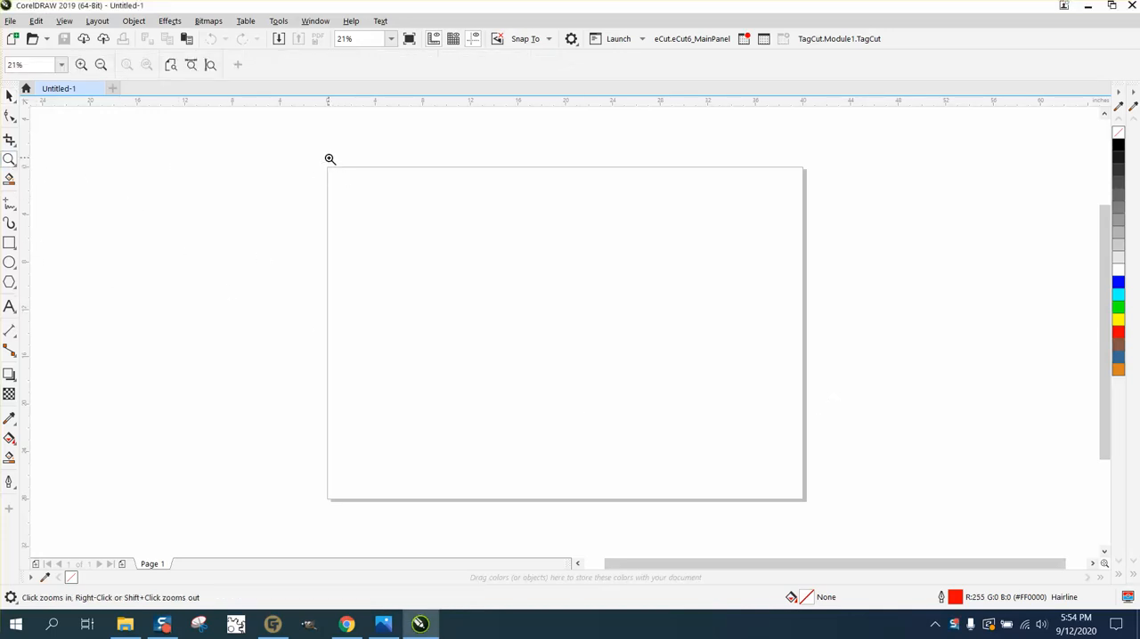
{"action": "left_click", "coordinate": [441, 385]}
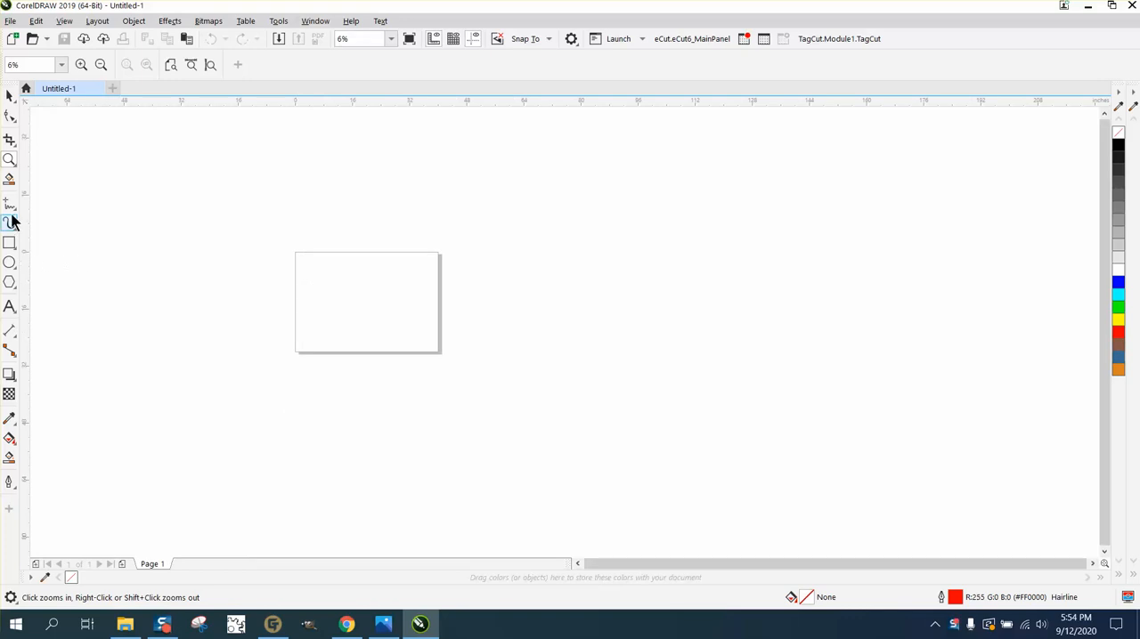
{"action": "mouse_move", "coordinate": [11, 242]}
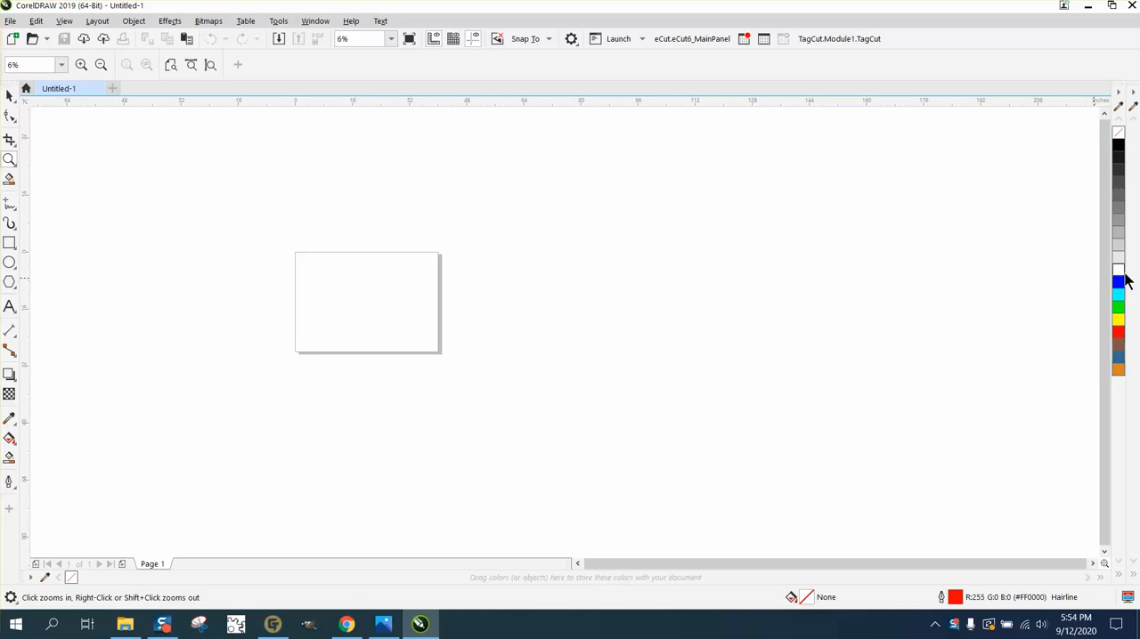
{"action": "mouse_move", "coordinate": [1119, 274]}
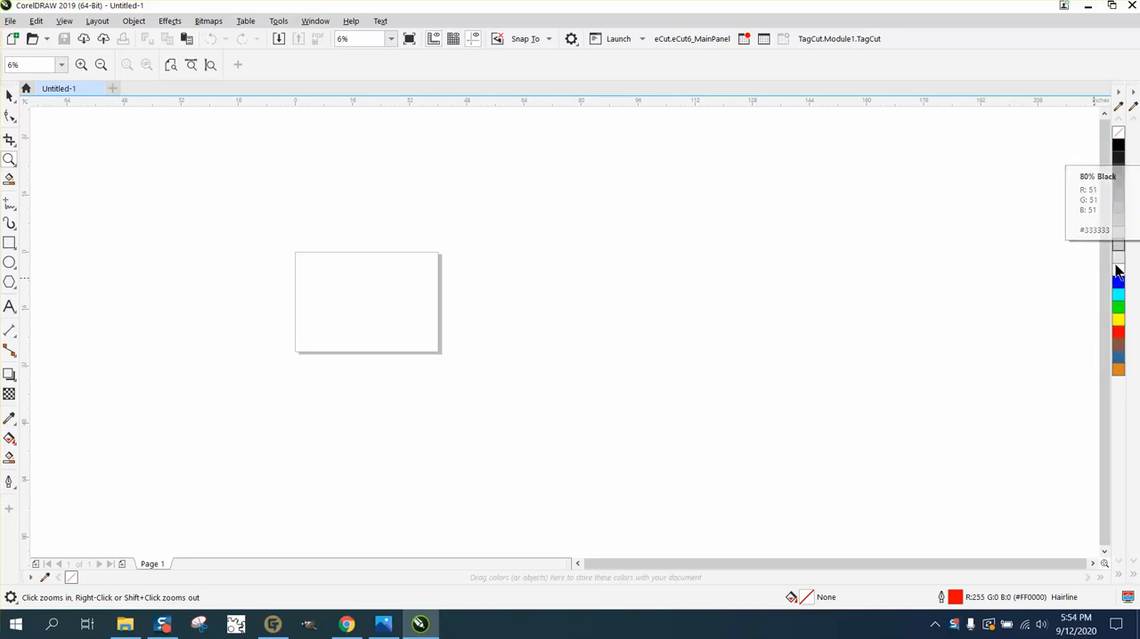
{"action": "mouse_move", "coordinate": [650, 206]}
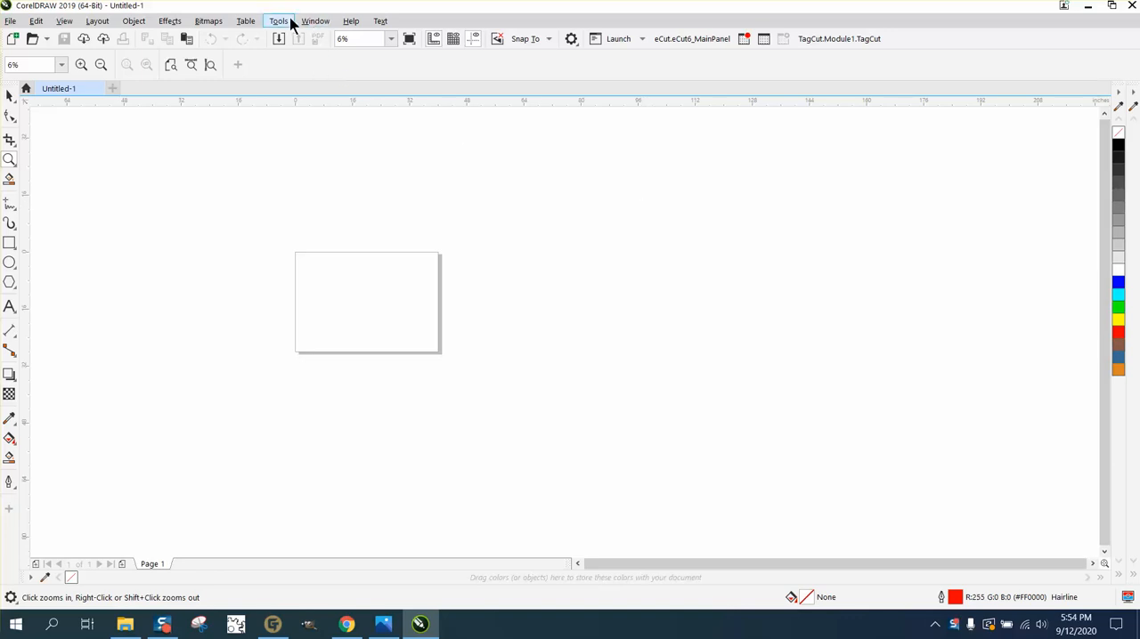
{"action": "left_click", "coordinate": [315, 21]}
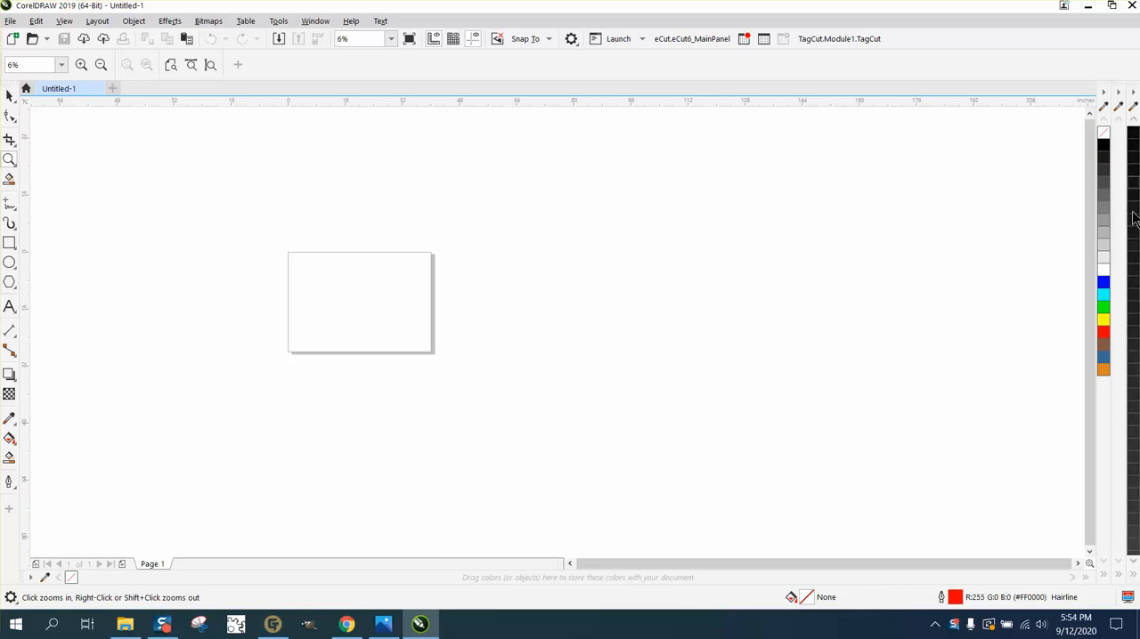
{"action": "mouse_move", "coordinate": [1104, 213]}
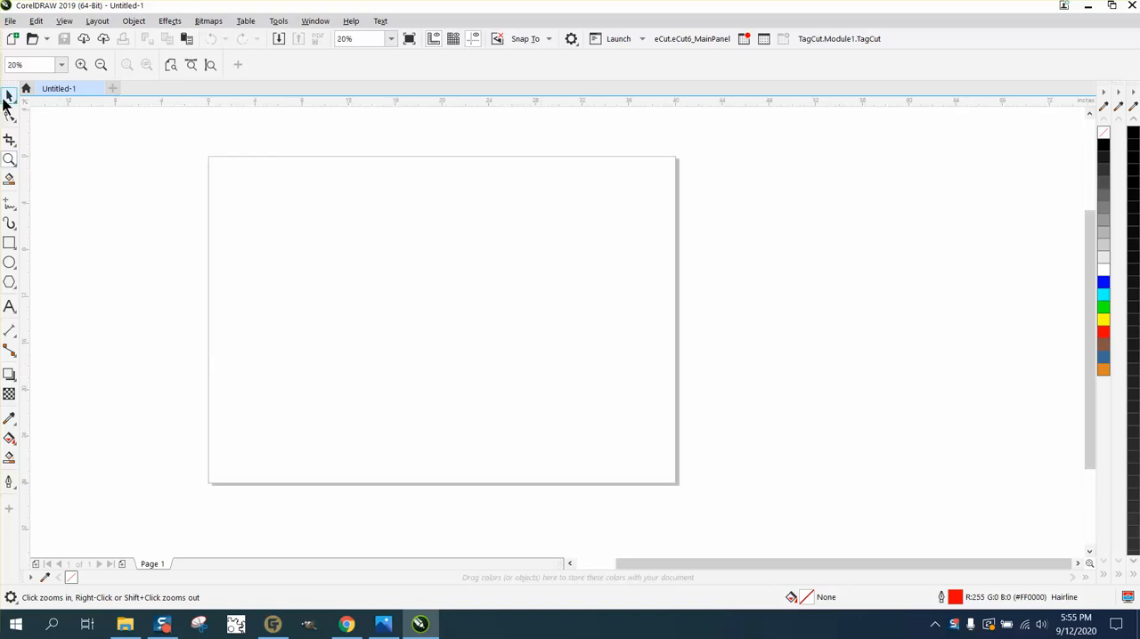
{"action": "left_click", "coordinate": [10, 96]}
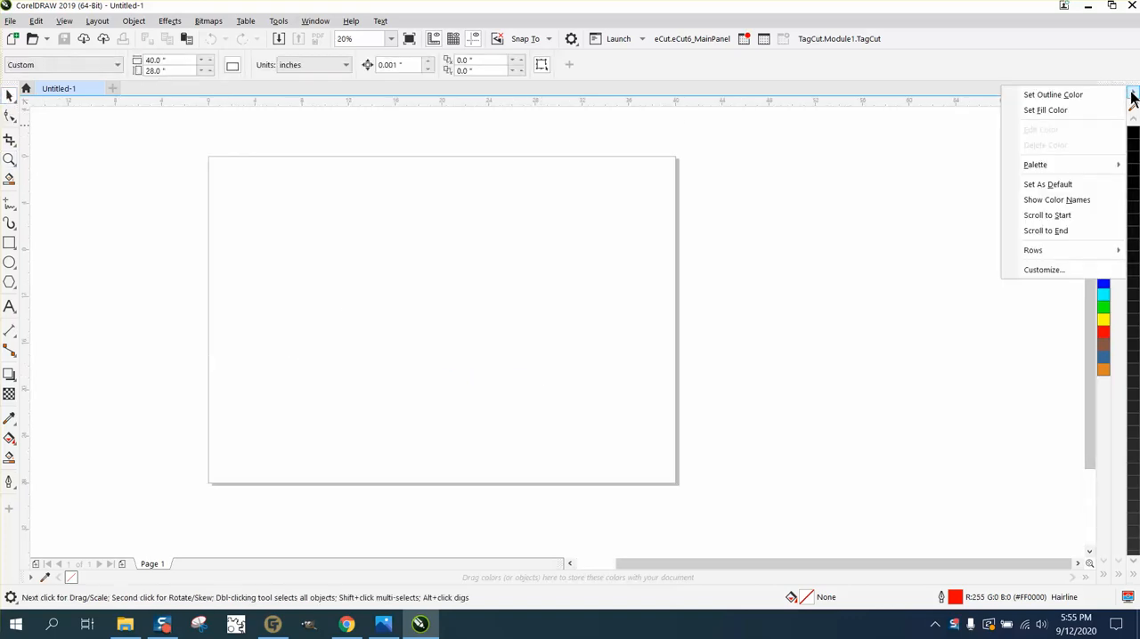
{"action": "mouse_move", "coordinate": [1034, 163]}
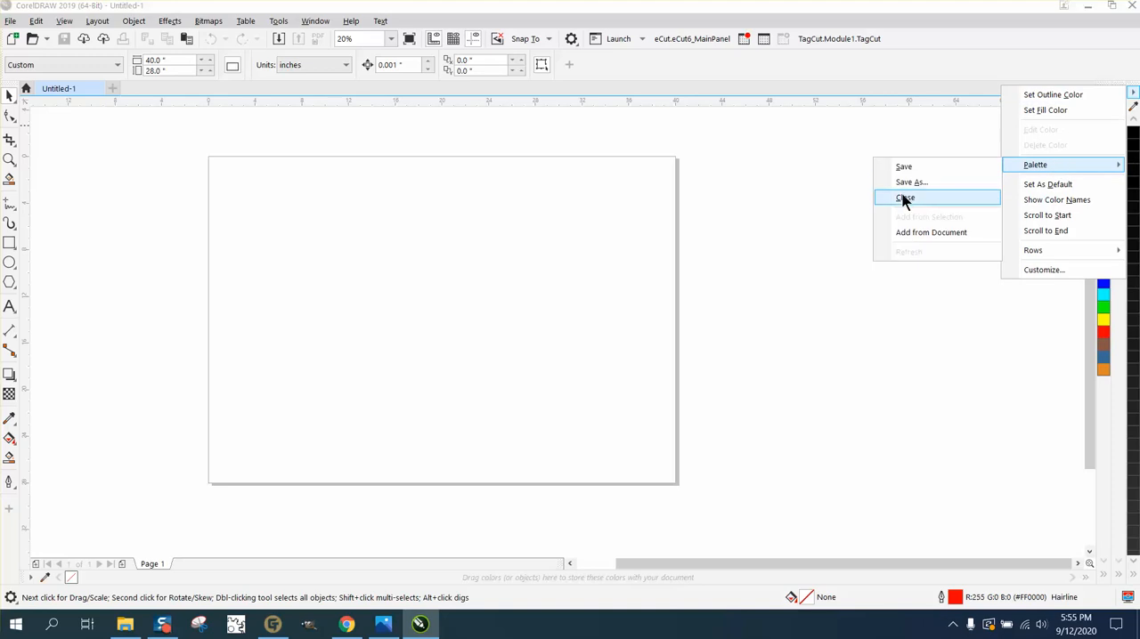
{"action": "left_click", "coordinate": [905, 196]}
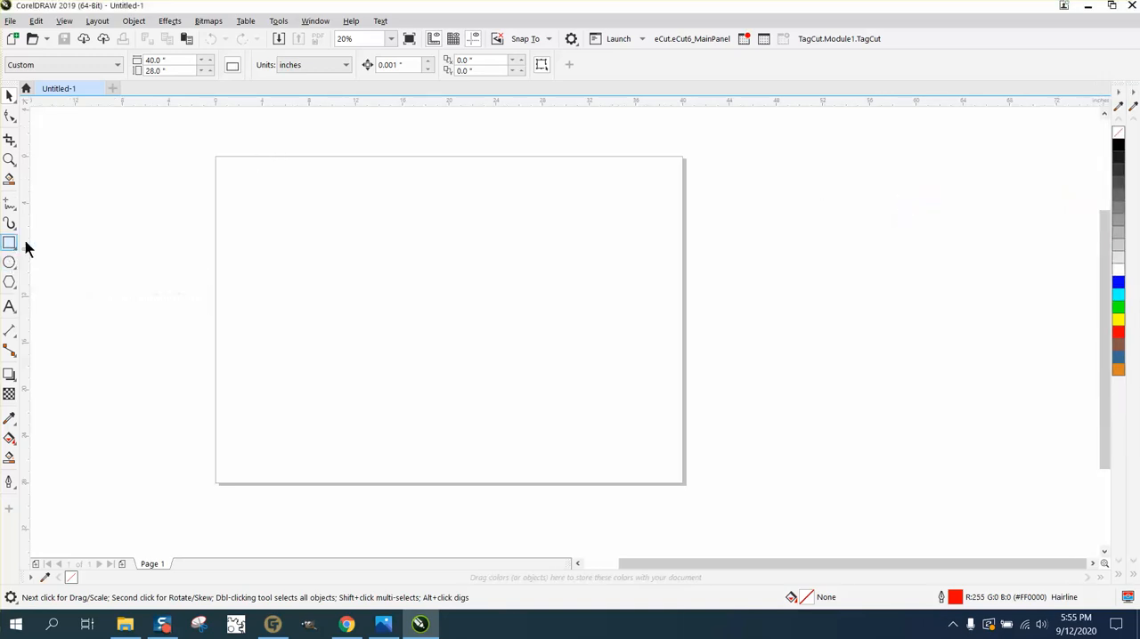
Draw a tall narrow rectangle at the page's left edge and fill it black
{"action": "left_click_drag", "start_coordinate": [232, 231], "coordinate": [248, 275]}
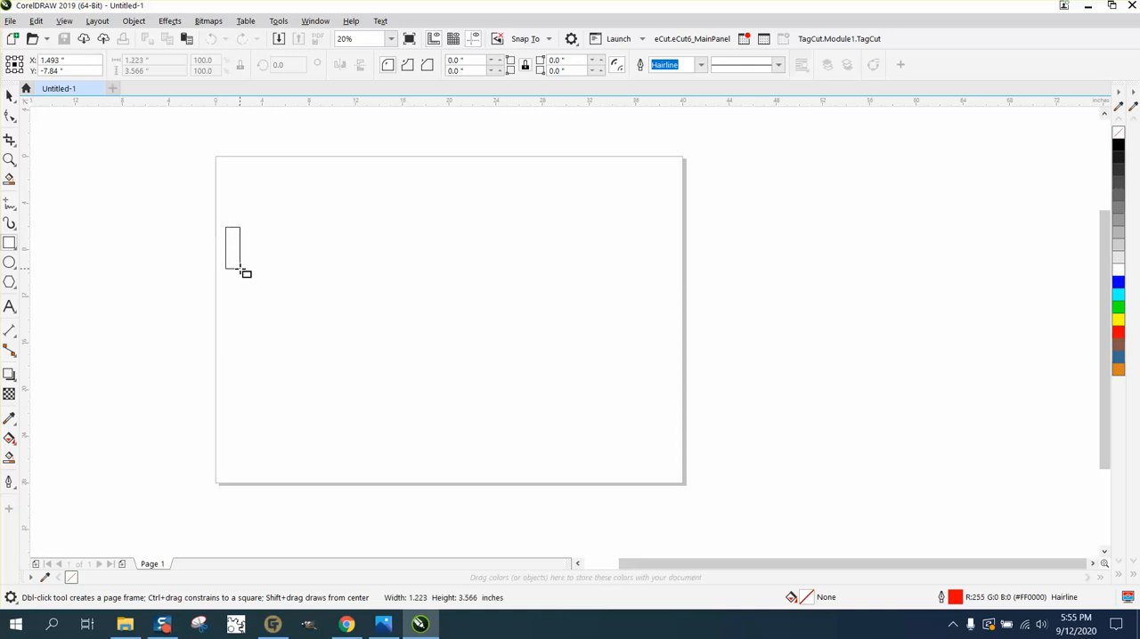
{"action": "left_click", "coordinate": [10, 96]}
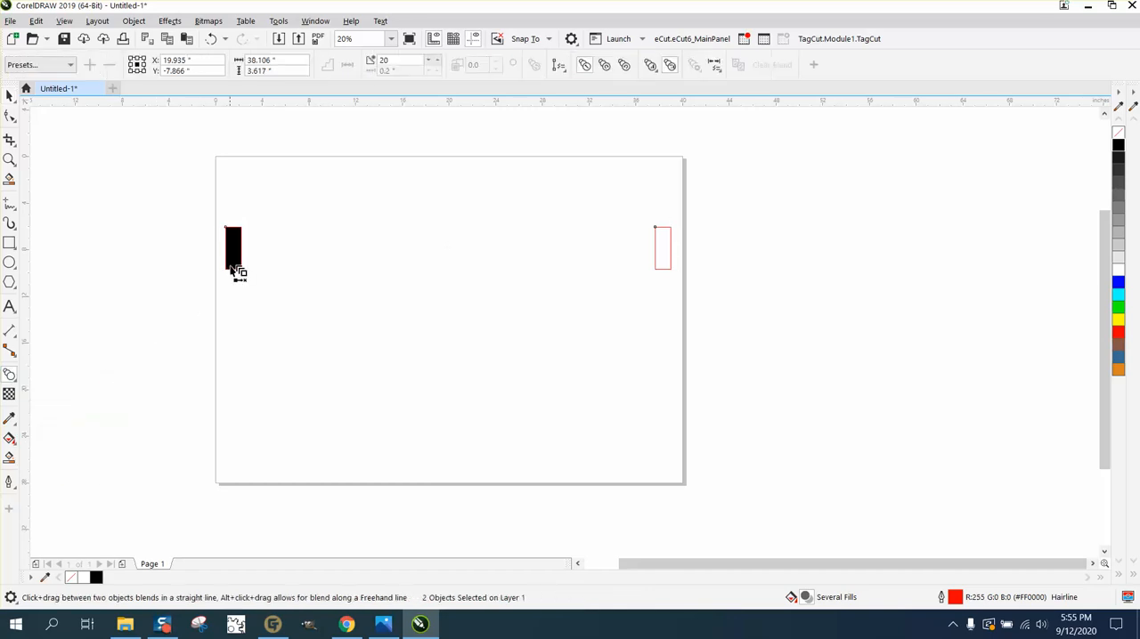
Blend the black rectangle into the right-hand rectangle with 60 blend steps
{"action": "left_click_drag", "start_coordinate": [232, 247], "coordinate": [663, 248]}
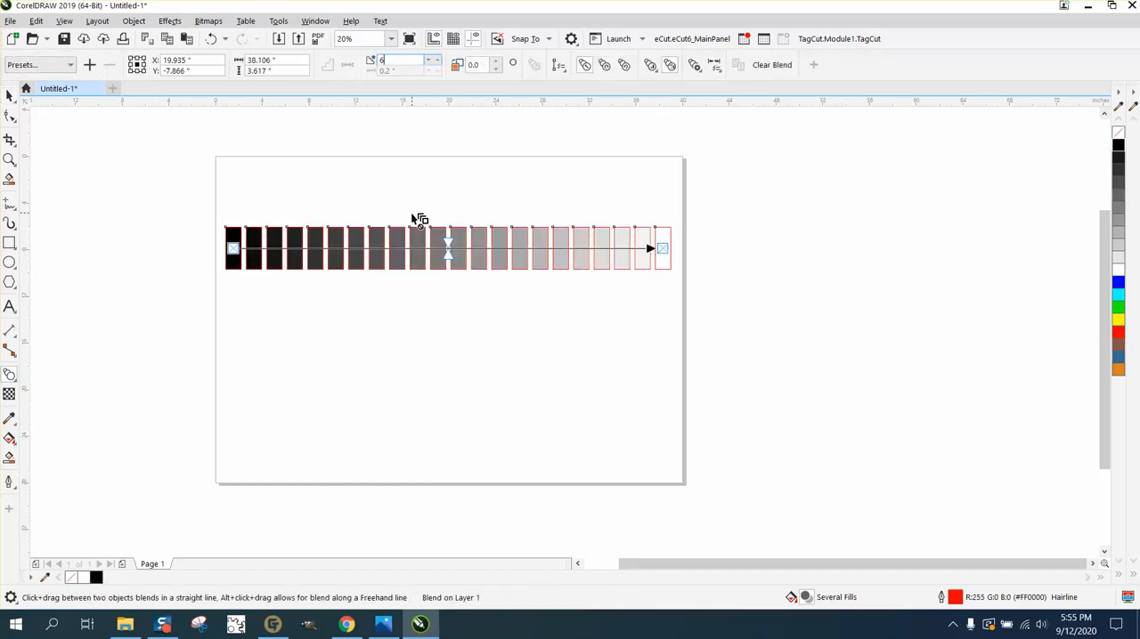
{"action": "type", "text": "60"}
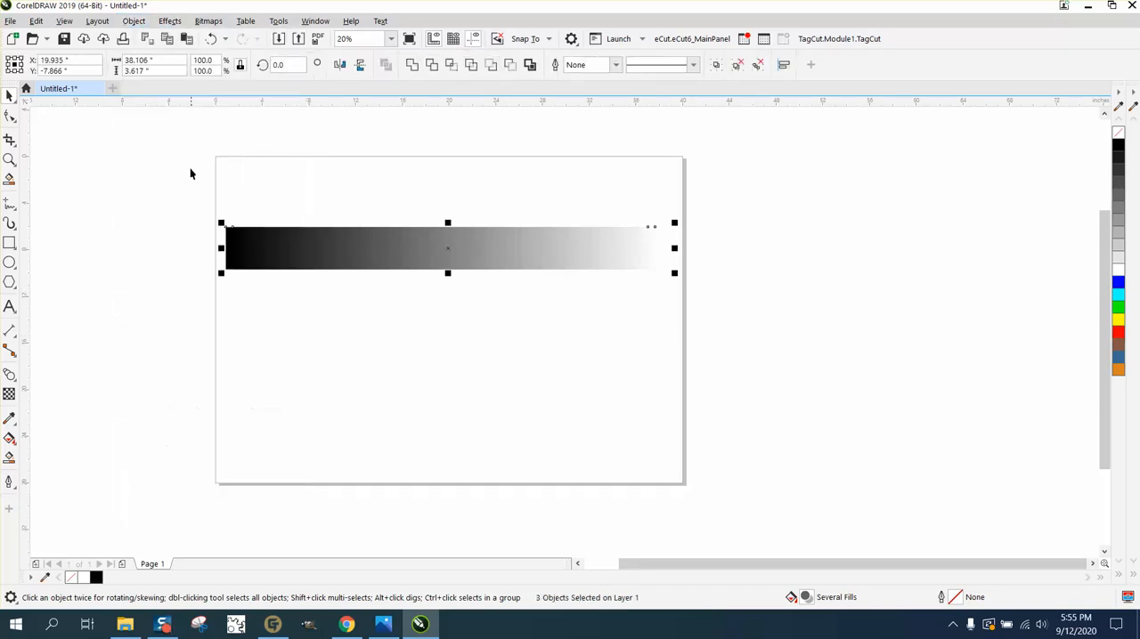
Break the blend apart into individual gray rectangles via the Object menu
{"action": "left_click", "coordinate": [134, 21]}
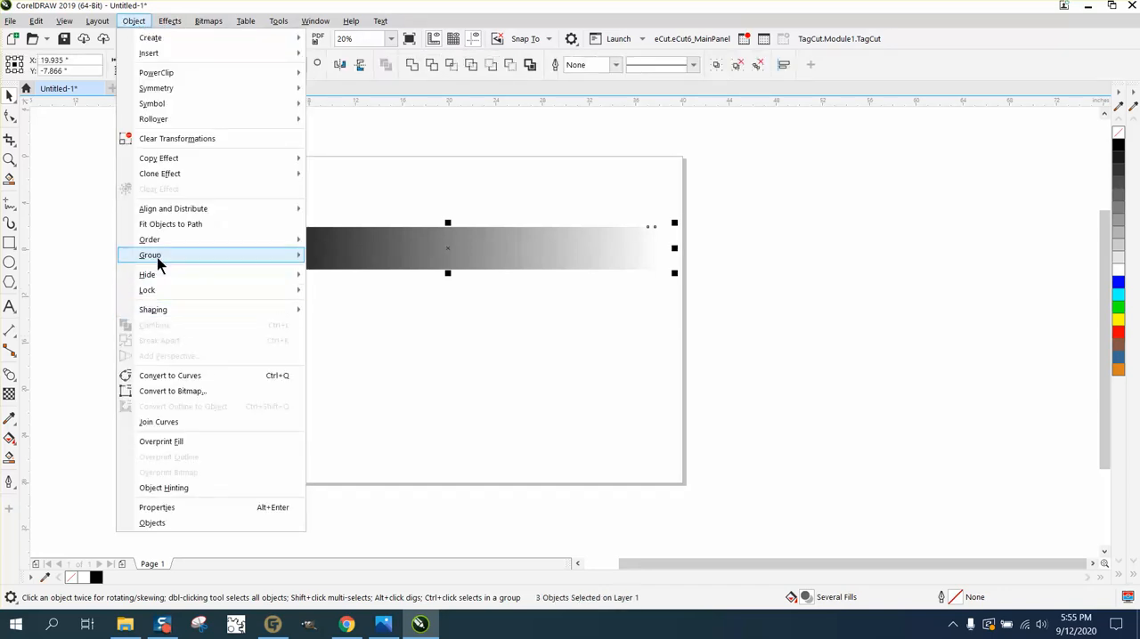
{"action": "left_click", "coordinate": [150, 256]}
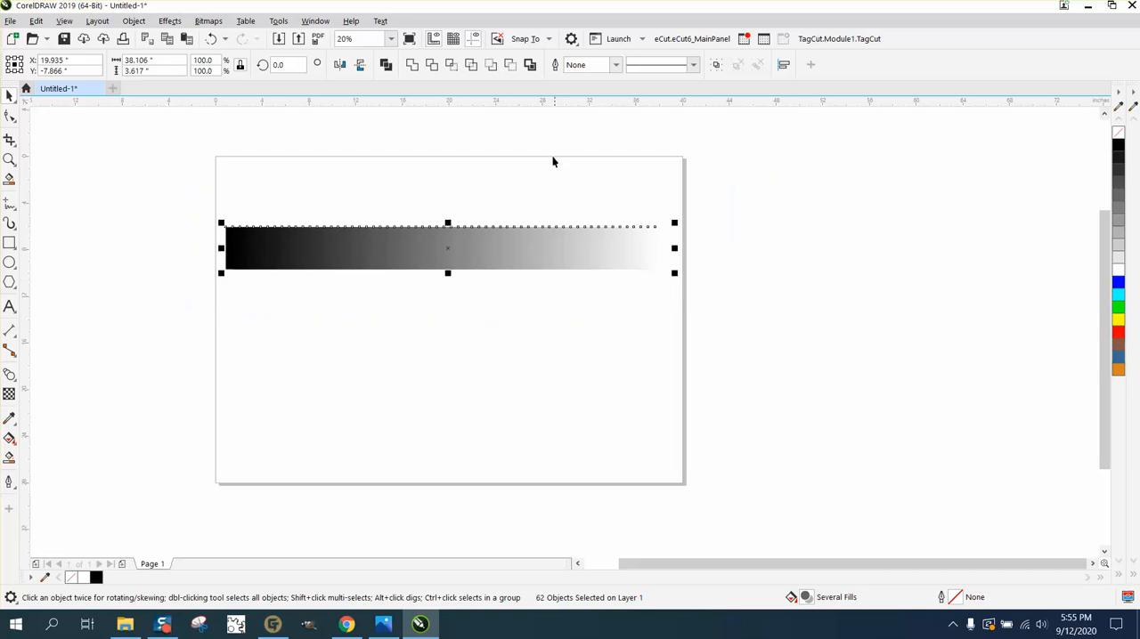
{"action": "mouse_move", "coordinate": [708, 616]}
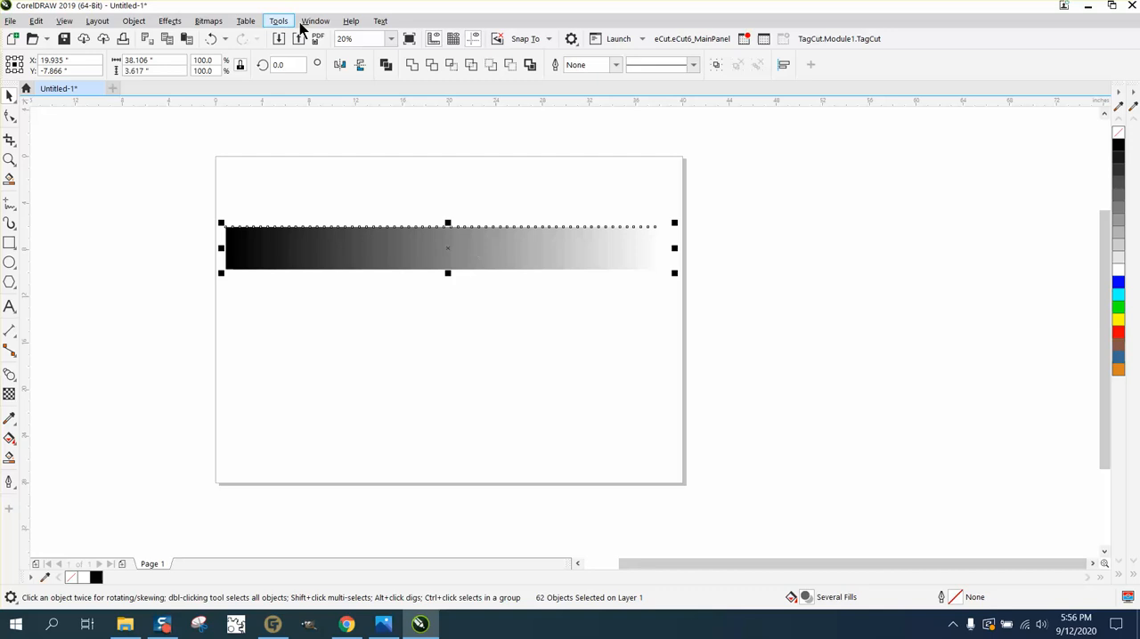
Create a palette from the selected gray rectangles and save it under the name gray
{"action": "left_click", "coordinate": [315, 21]}
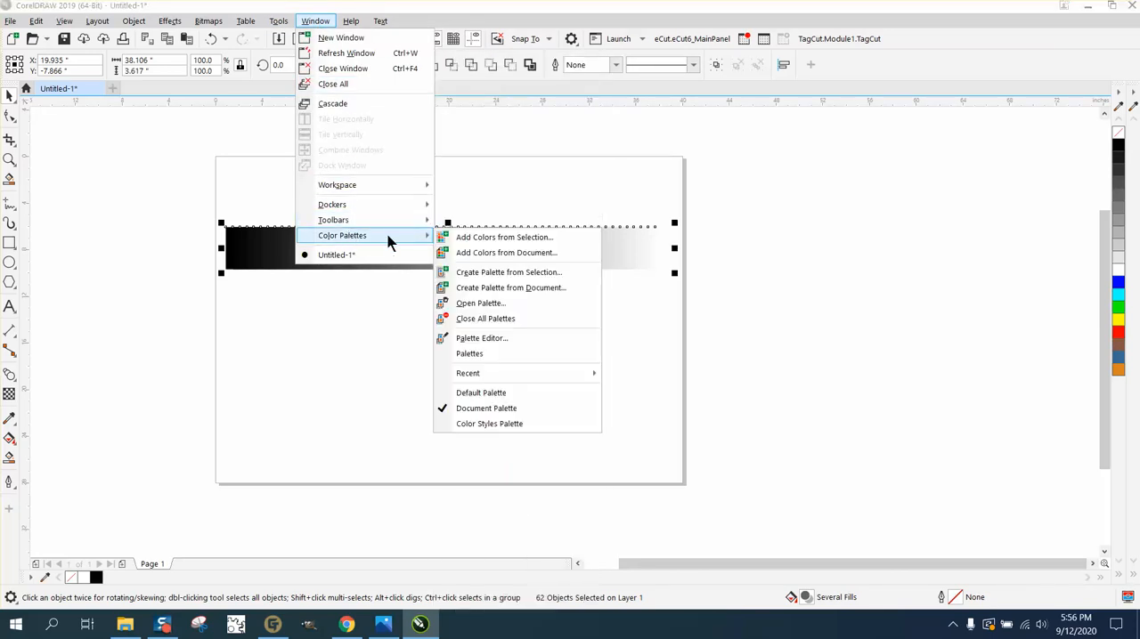
{"action": "mouse_move", "coordinate": [513, 288]}
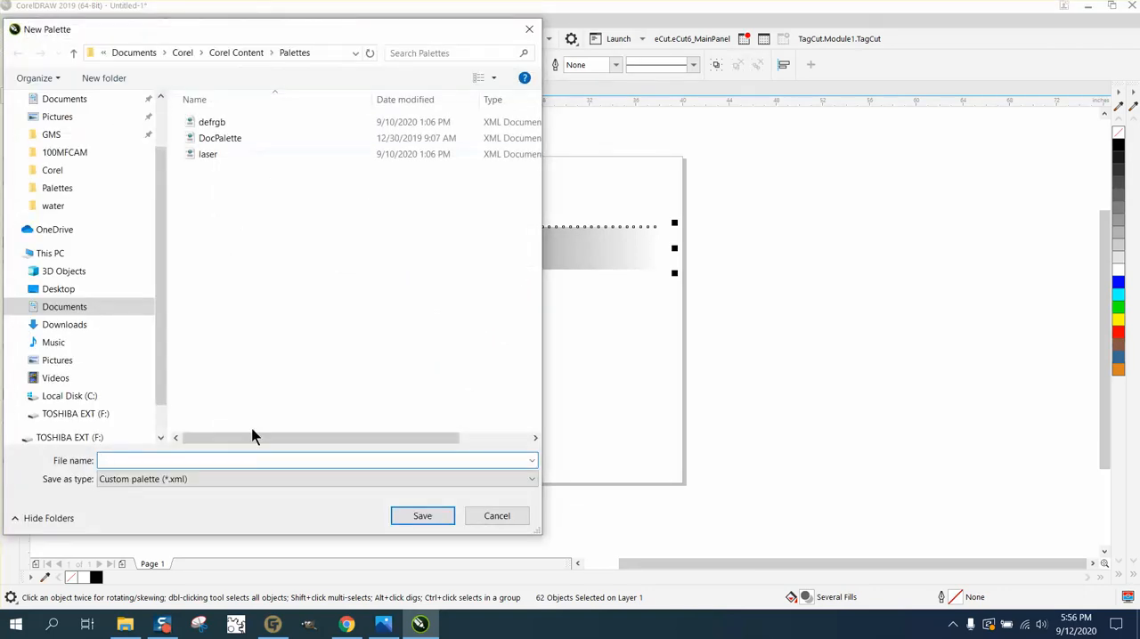
{"action": "type", "text": "grea"}
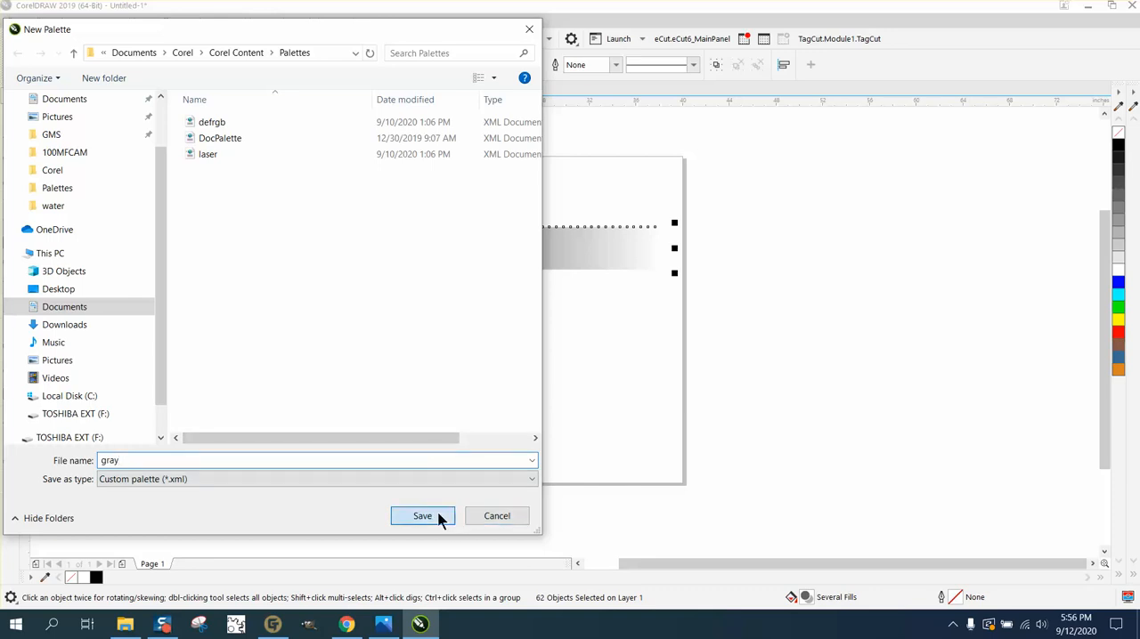
{"action": "left_click", "coordinate": [422, 516]}
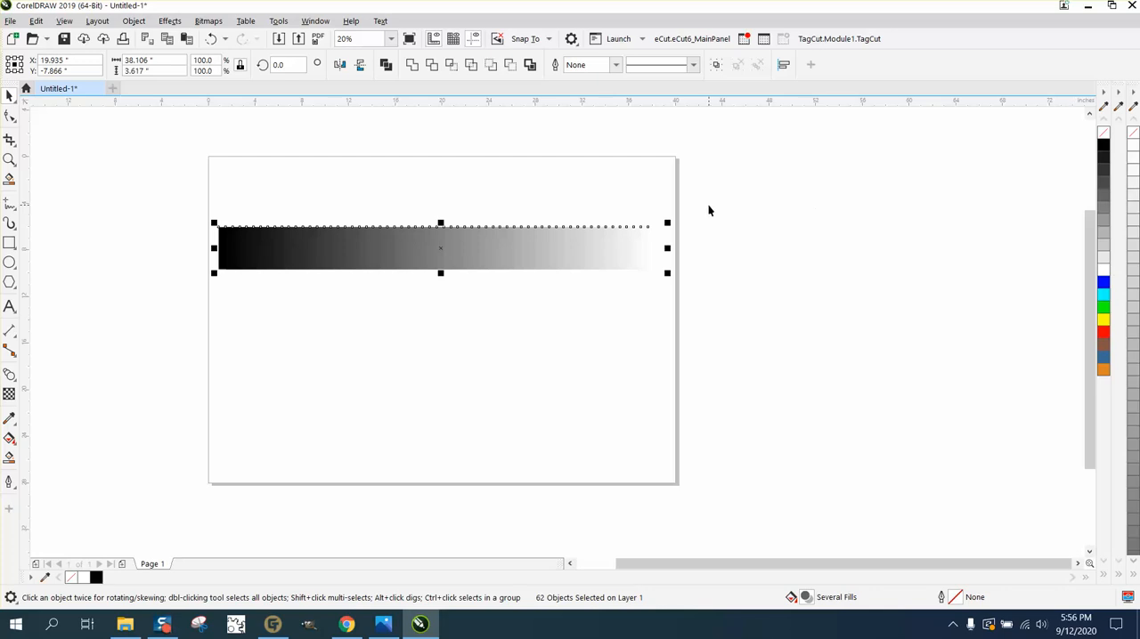
{"action": "mouse_move", "coordinate": [86, 155]}
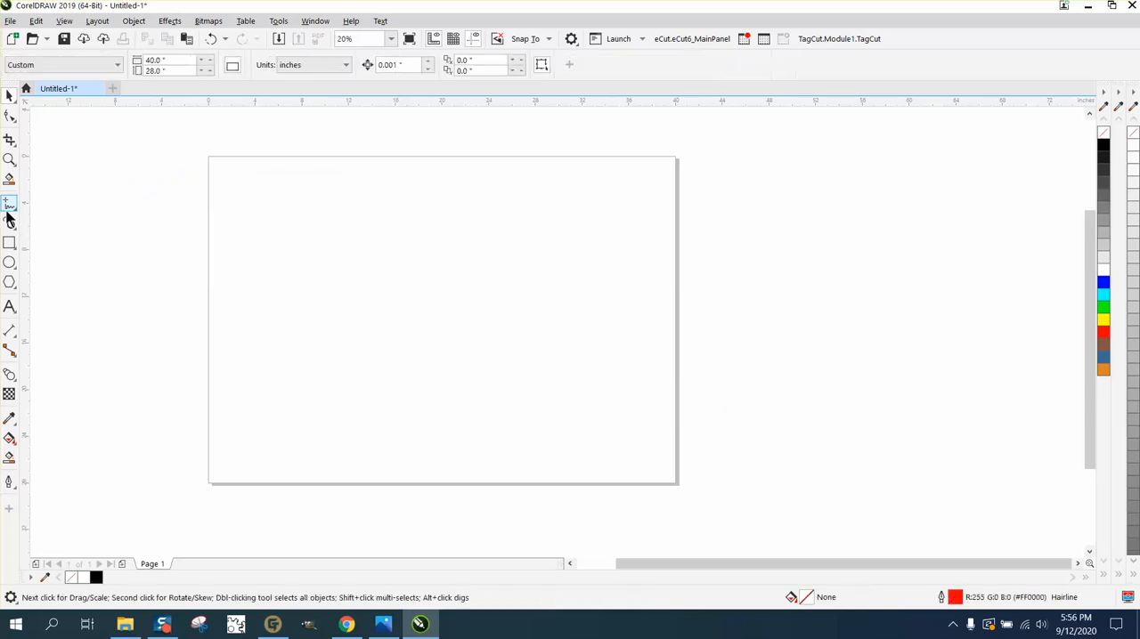
Draw a tall rectangle near the page's top left as the first of the rows
{"action": "left_click_drag", "start_coordinate": [239, 171], "coordinate": [274, 257]}
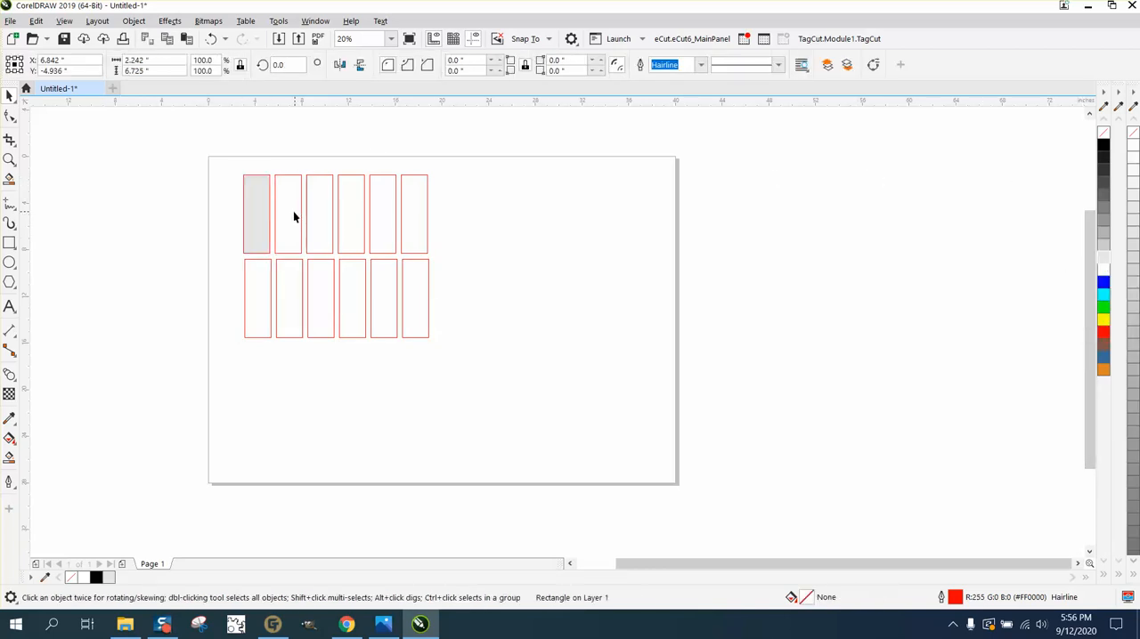
Fill the remaining top-row rectangles with successively darker swatches from the gray palette
{"action": "left_click", "coordinate": [288, 214]}
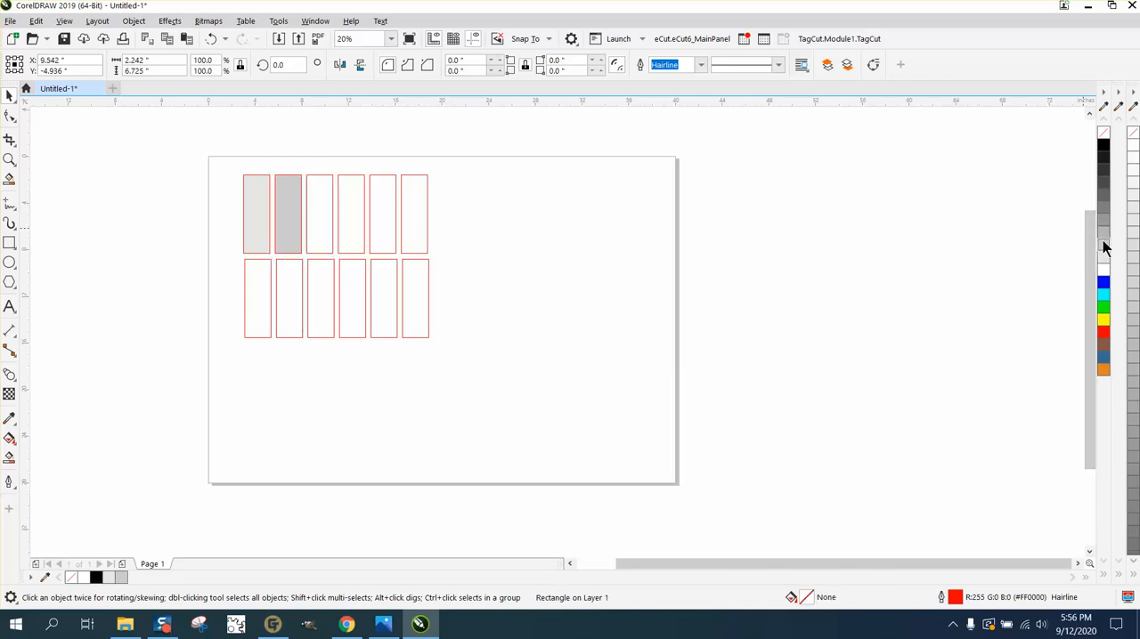
{"action": "left_click", "coordinate": [318, 214]}
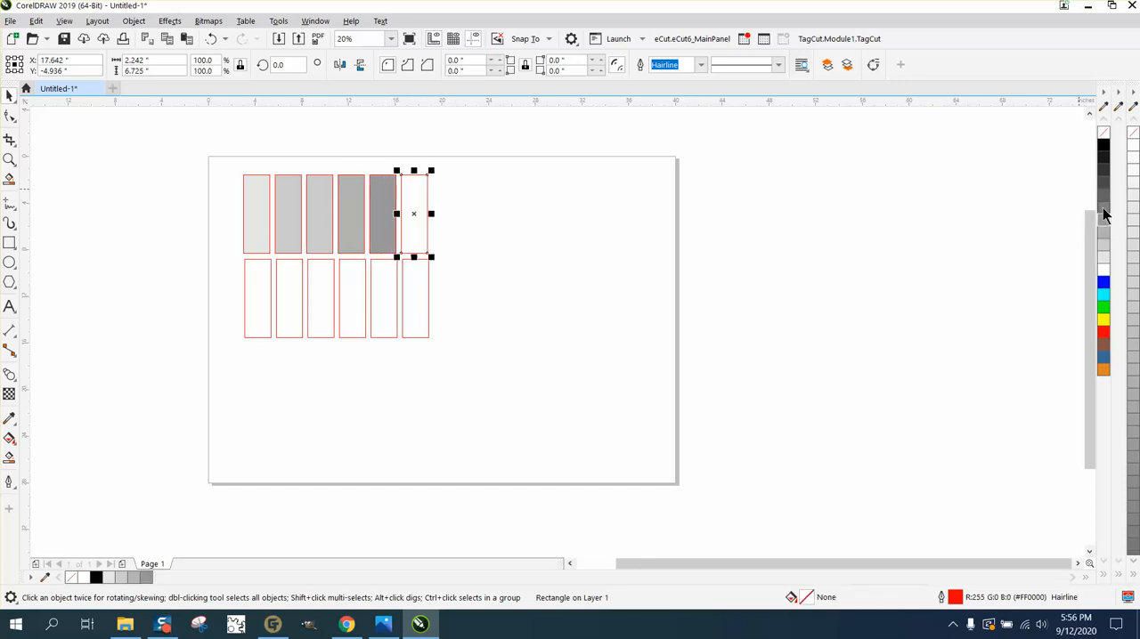
{"action": "left_click", "coordinate": [1102, 214]}
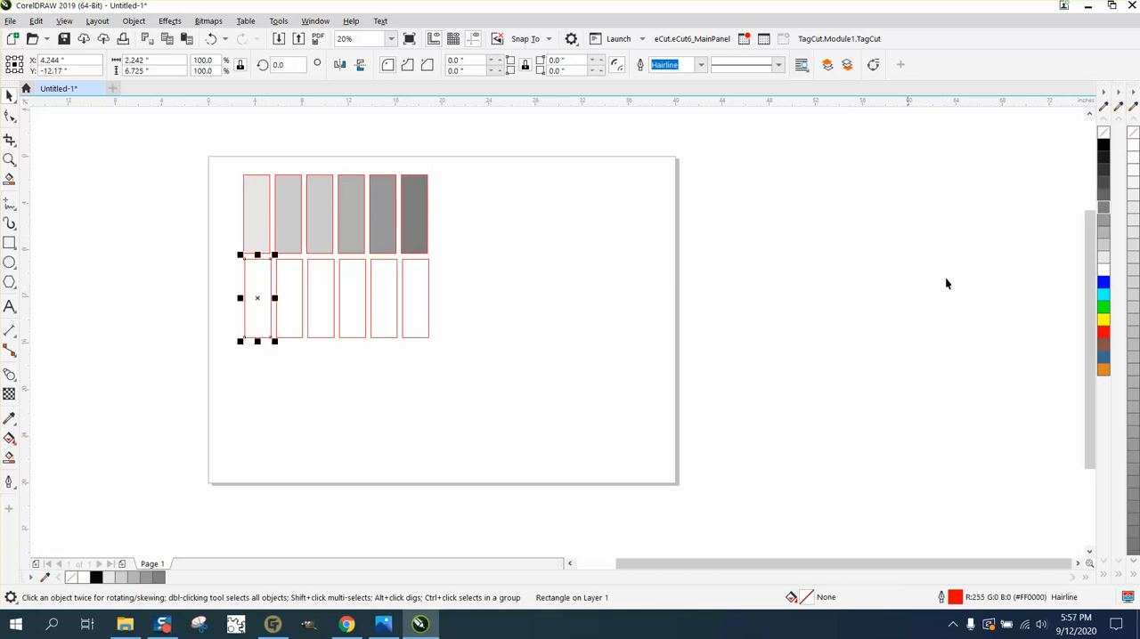
{"action": "mouse_move", "coordinate": [1104, 150]}
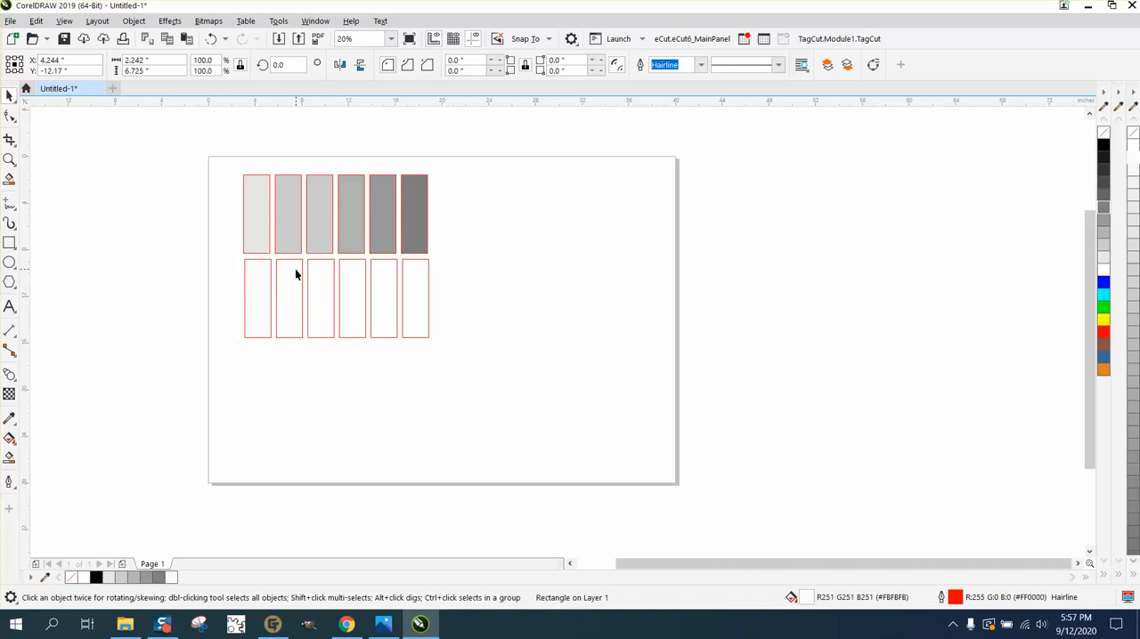
Drag each pale bottom rectangle under its gray partner and zoom in to verify the alignment
{"action": "left_click", "coordinate": [289, 299]}
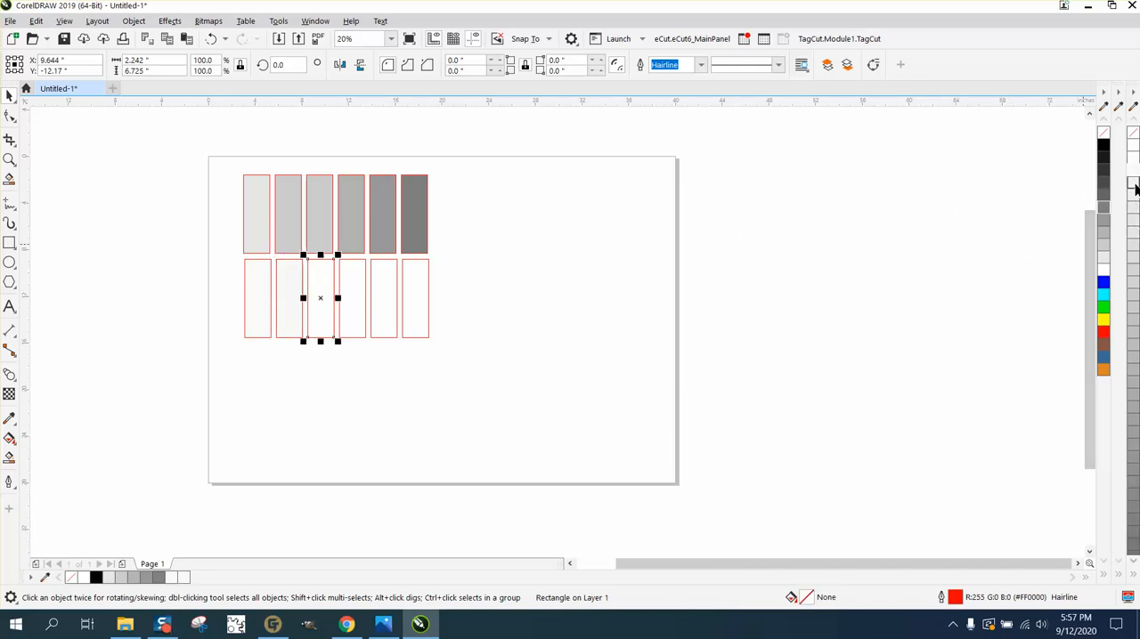
{"action": "left_click_drag", "start_coordinate": [321, 299], "coordinate": [353, 300]}
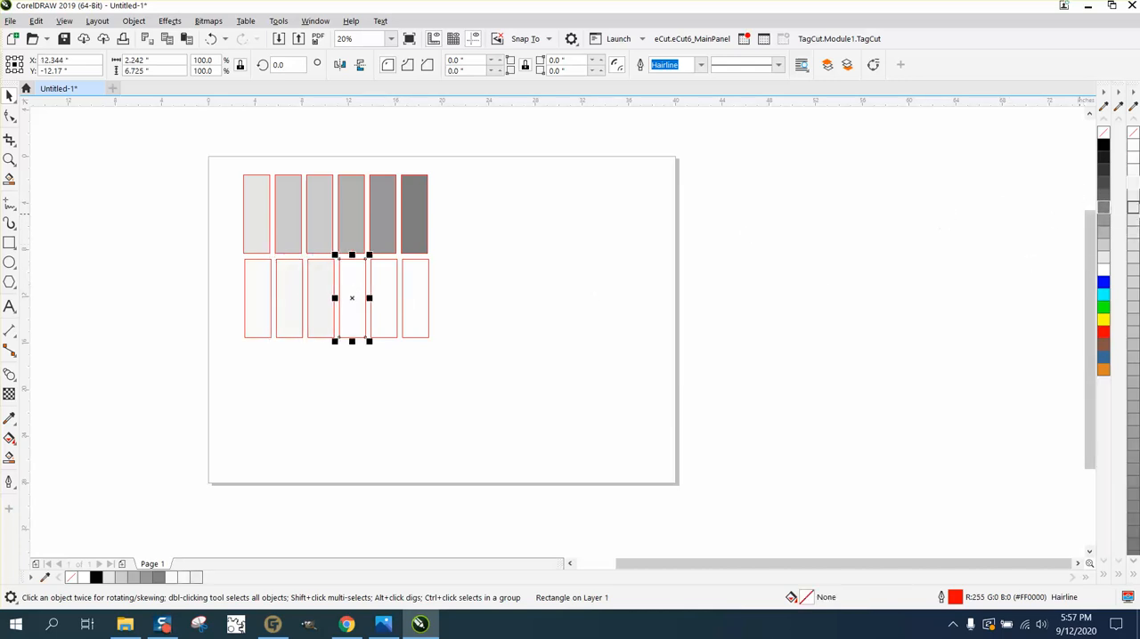
{"action": "left_click_drag", "start_coordinate": [351, 299], "coordinate": [383, 299]}
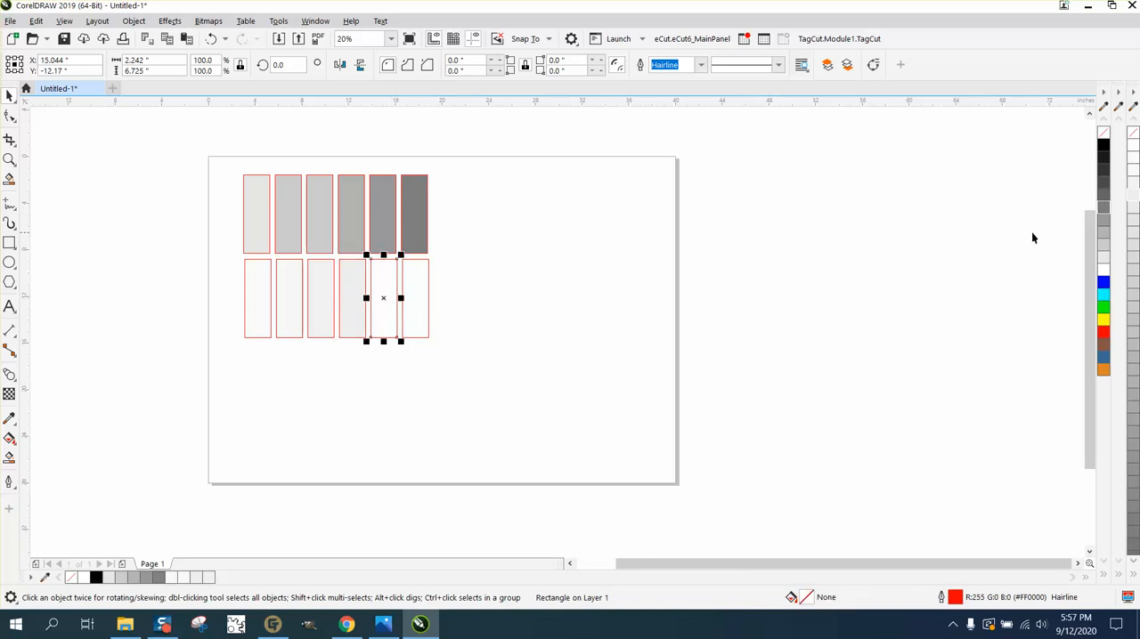
{"action": "left_click_drag", "start_coordinate": [382, 299], "coordinate": [413, 299]}
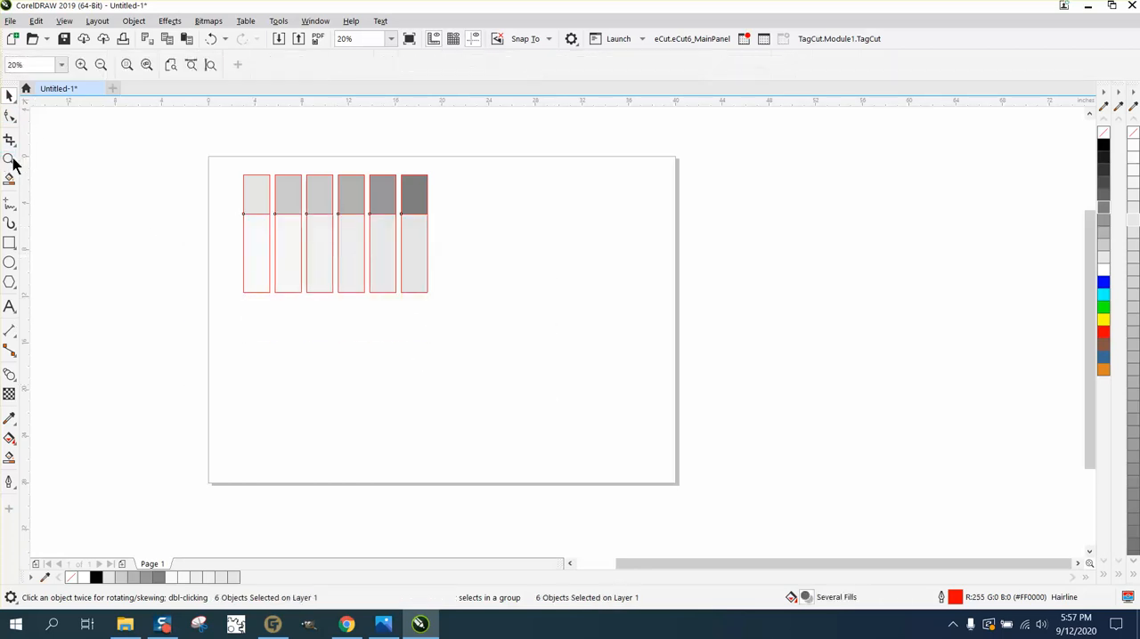
{"action": "left_click", "coordinate": [427, 253]}
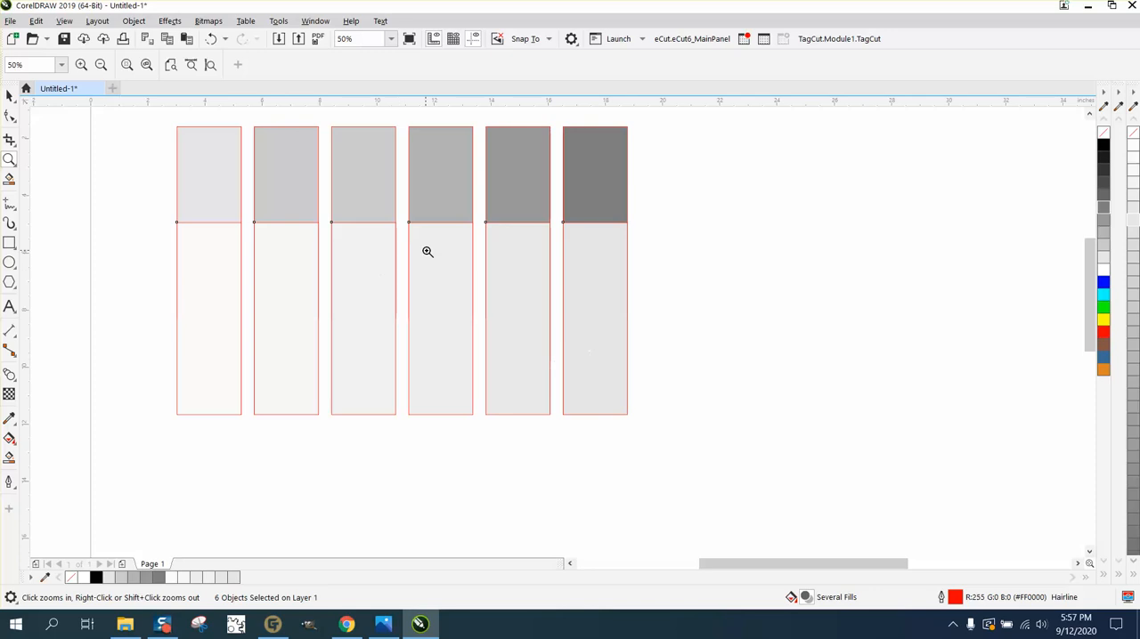
{"action": "mouse_move", "coordinate": [602, 221]}
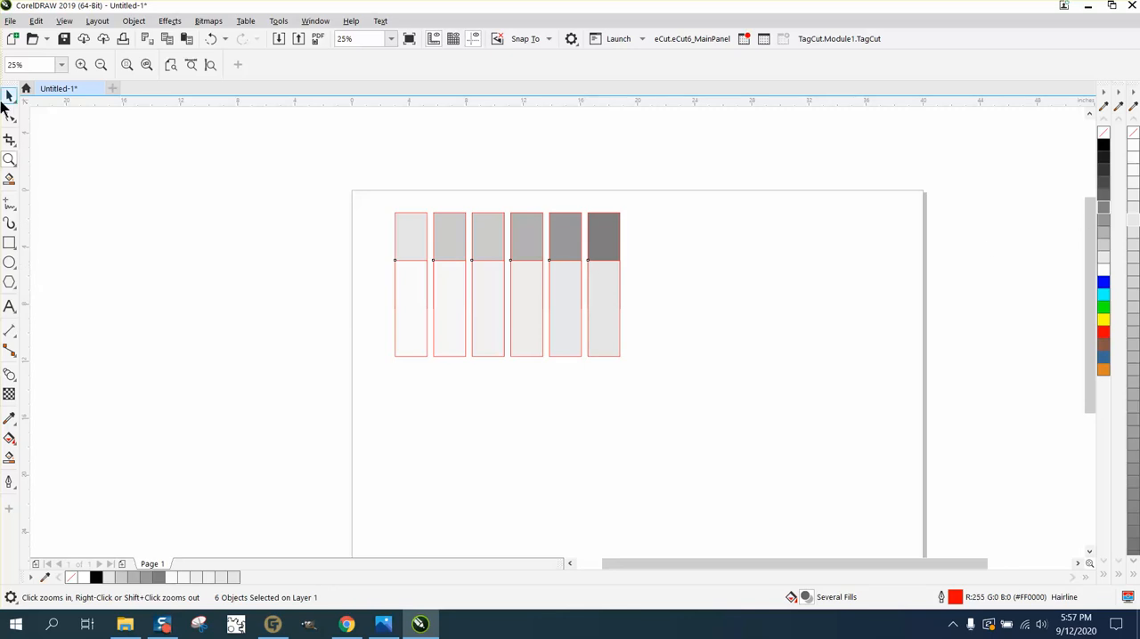
{"action": "left_click", "coordinate": [11, 96]}
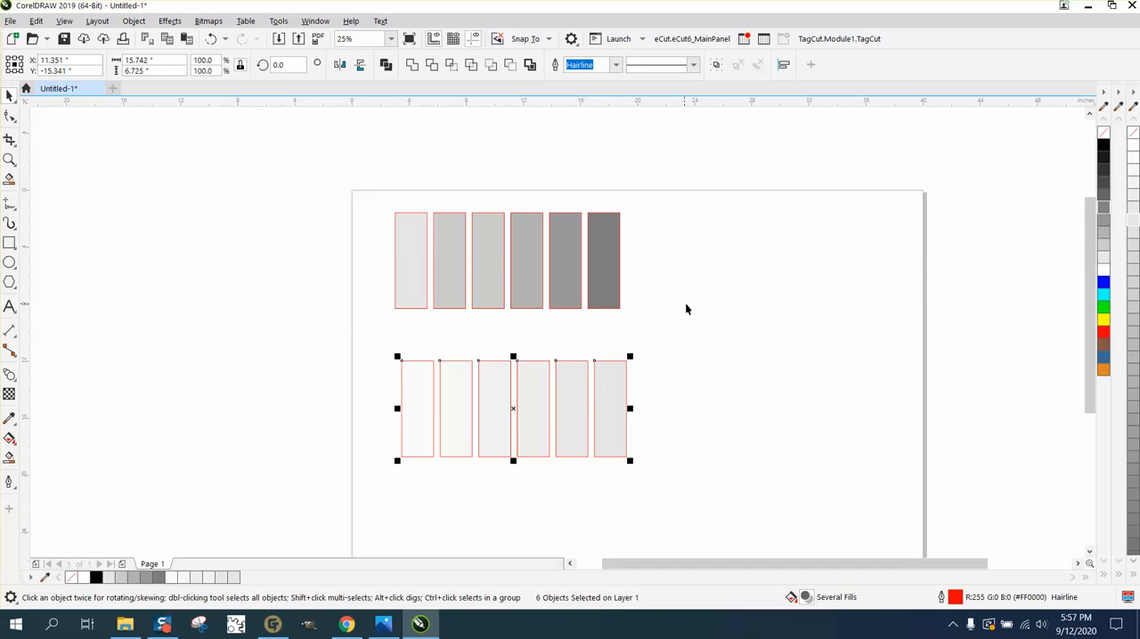
{"action": "mouse_move", "coordinate": [679, 317]}
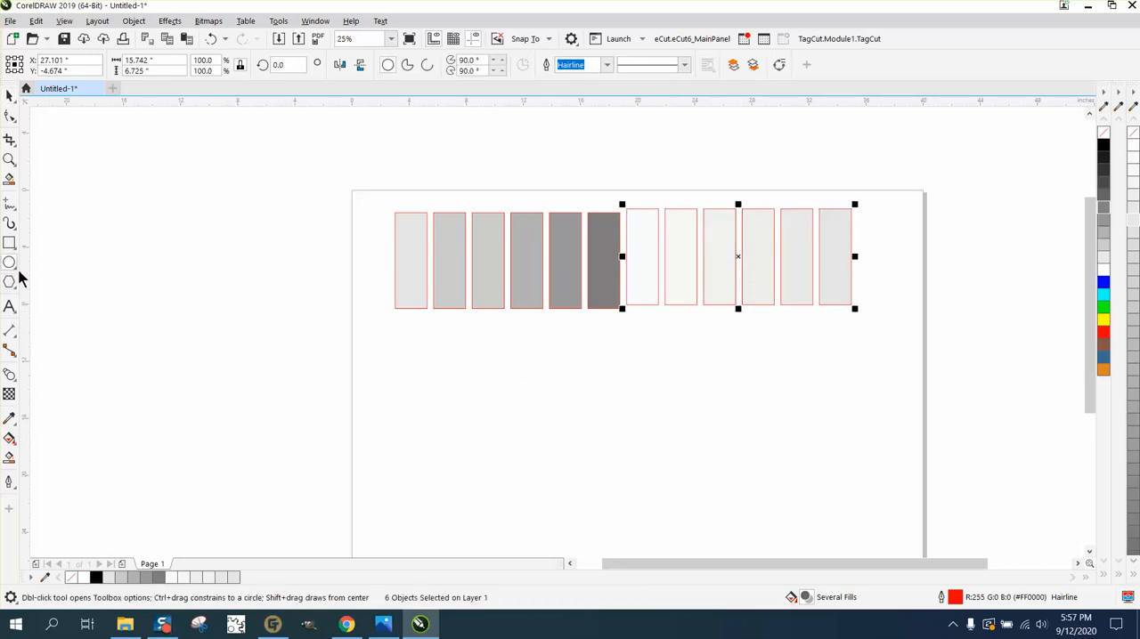
Drag the six pale rectangles into line to the right of the gray row
{"action": "left_click_drag", "start_coordinate": [513, 359], "coordinate": [587, 463]}
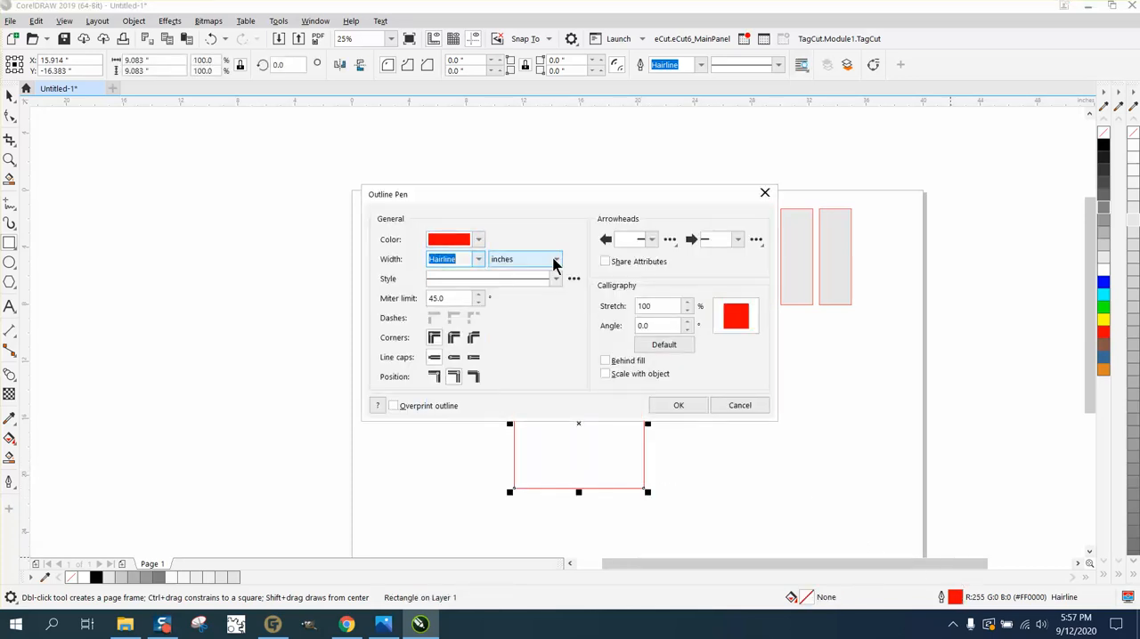
Give the new square a 0.5 pt outline measured in points and confirm the Outline Pen settings
{"action": "left_click", "coordinate": [556, 260]}
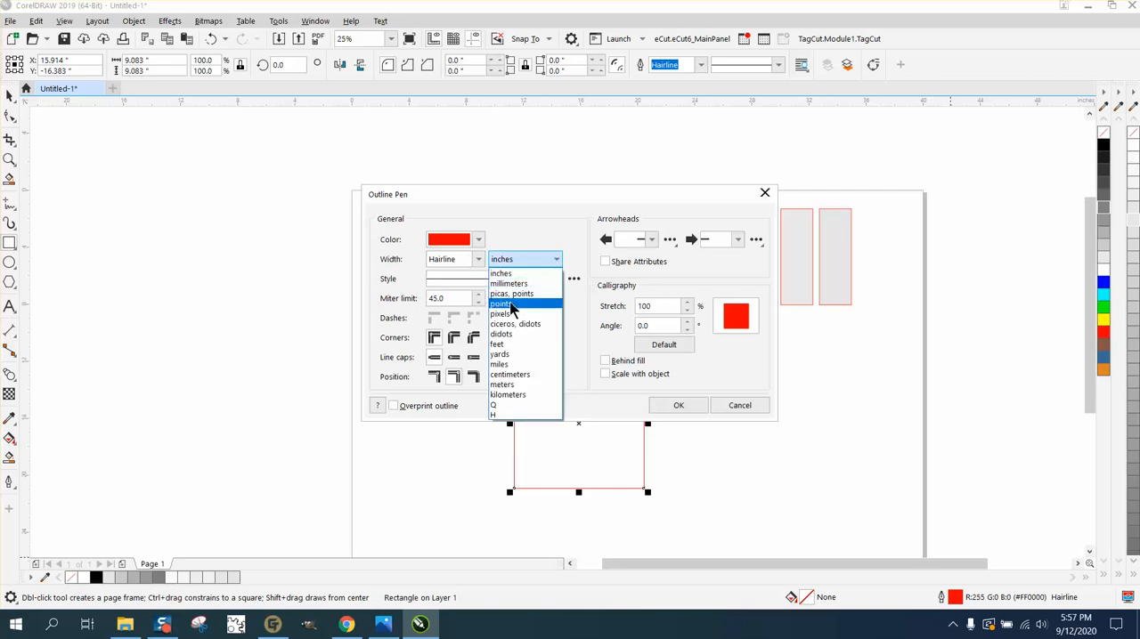
{"action": "left_click", "coordinate": [500, 302]}
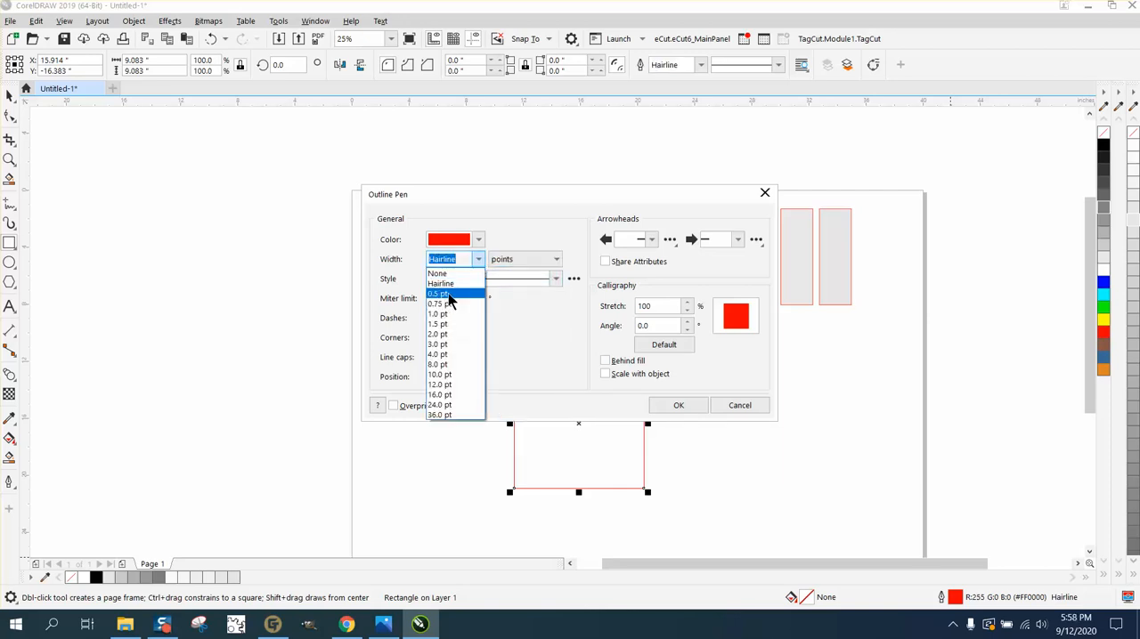
{"action": "left_click", "coordinate": [438, 294]}
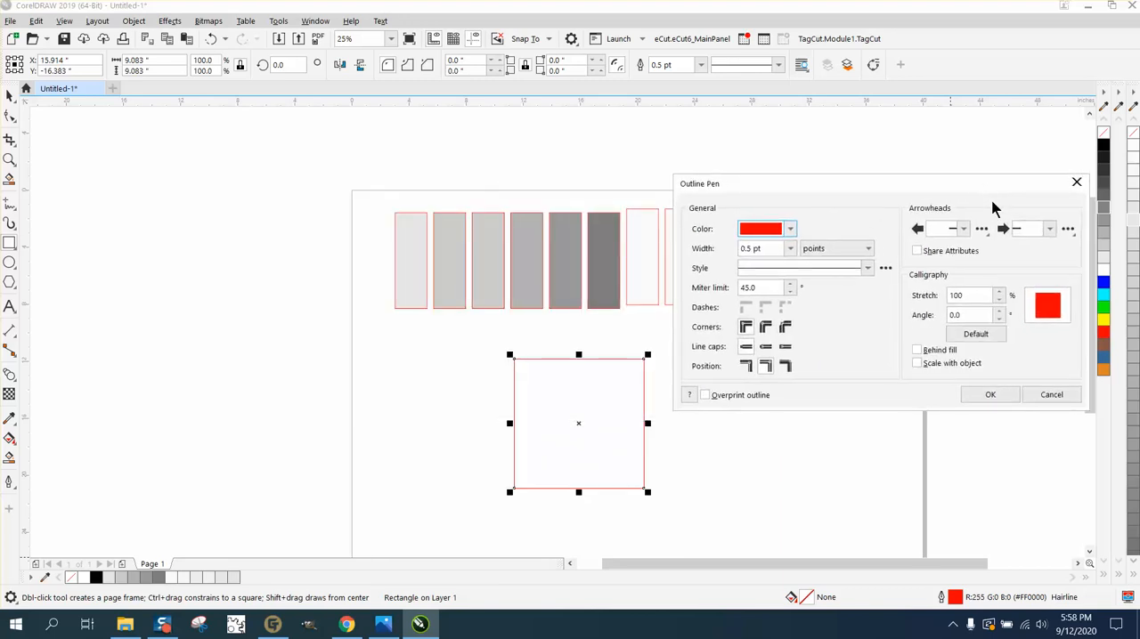
{"action": "left_click", "coordinate": [789, 228]}
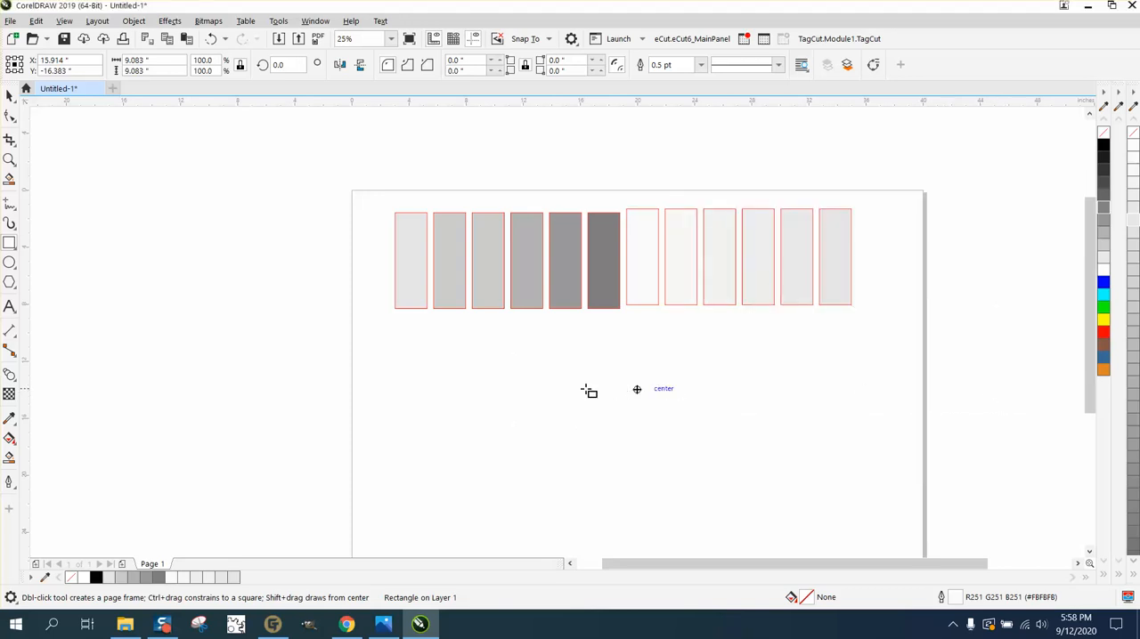
{"action": "left_click", "coordinate": [11, 96]}
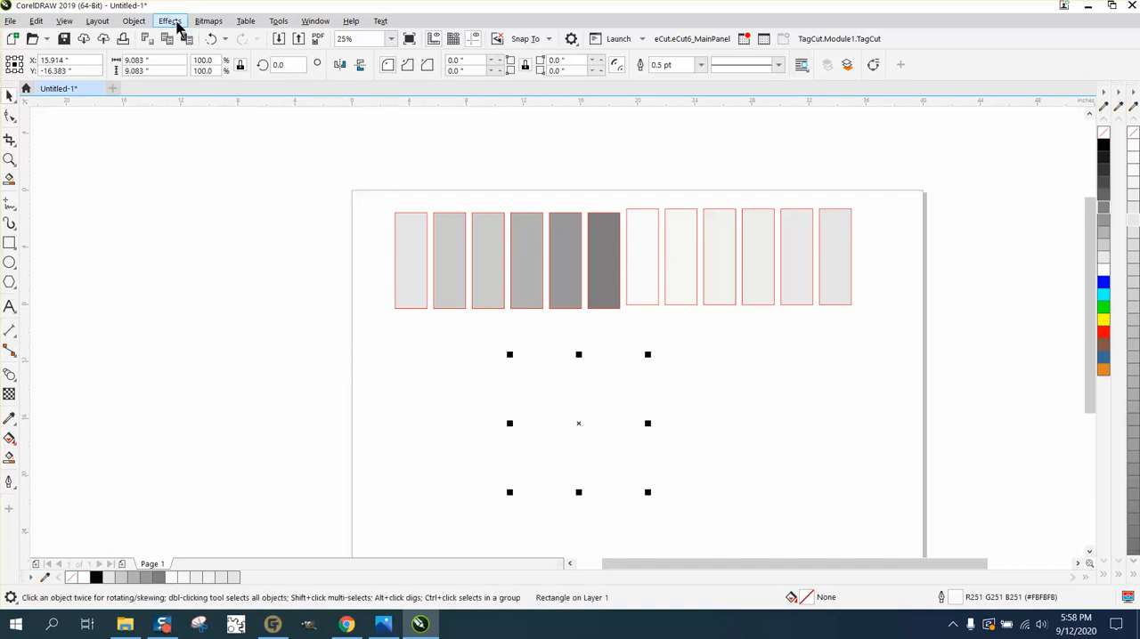
Apply an Inside contour with a 0.001-inch offset to the square from the Effects Contour docker
{"action": "left_click", "coordinate": [170, 22]}
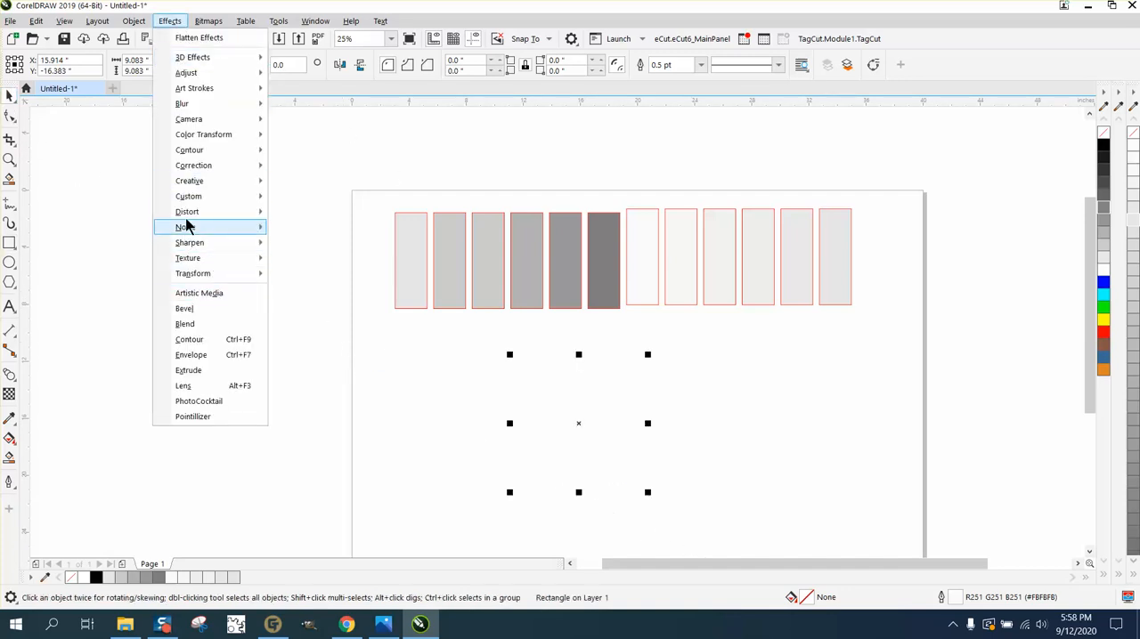
{"action": "left_click", "coordinate": [200, 346]}
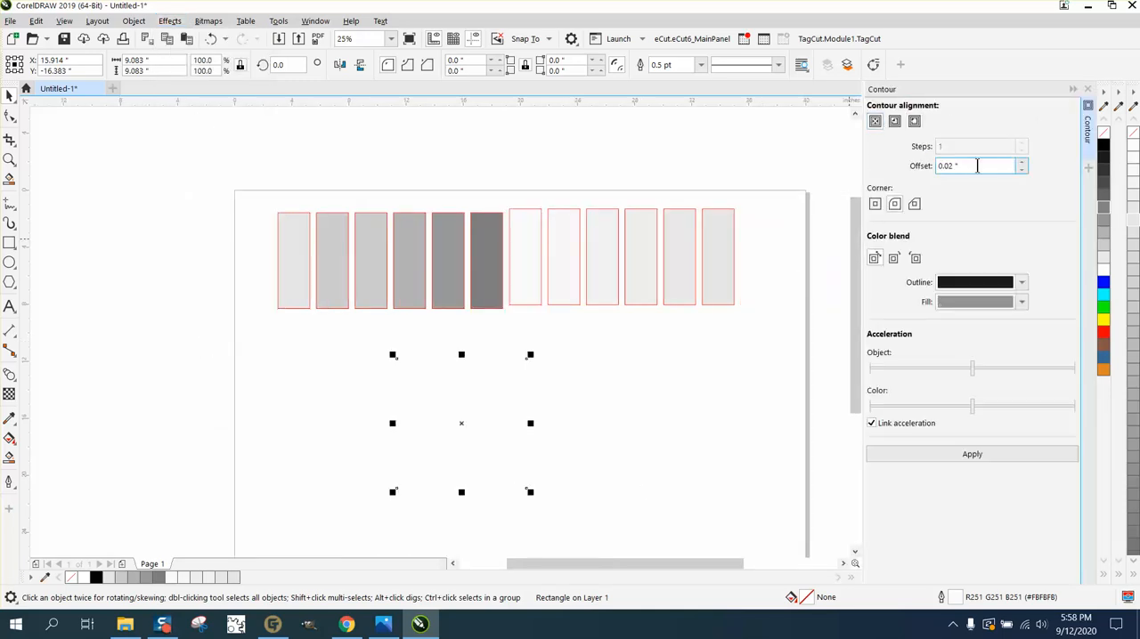
{"action": "type", "text": ".001"}
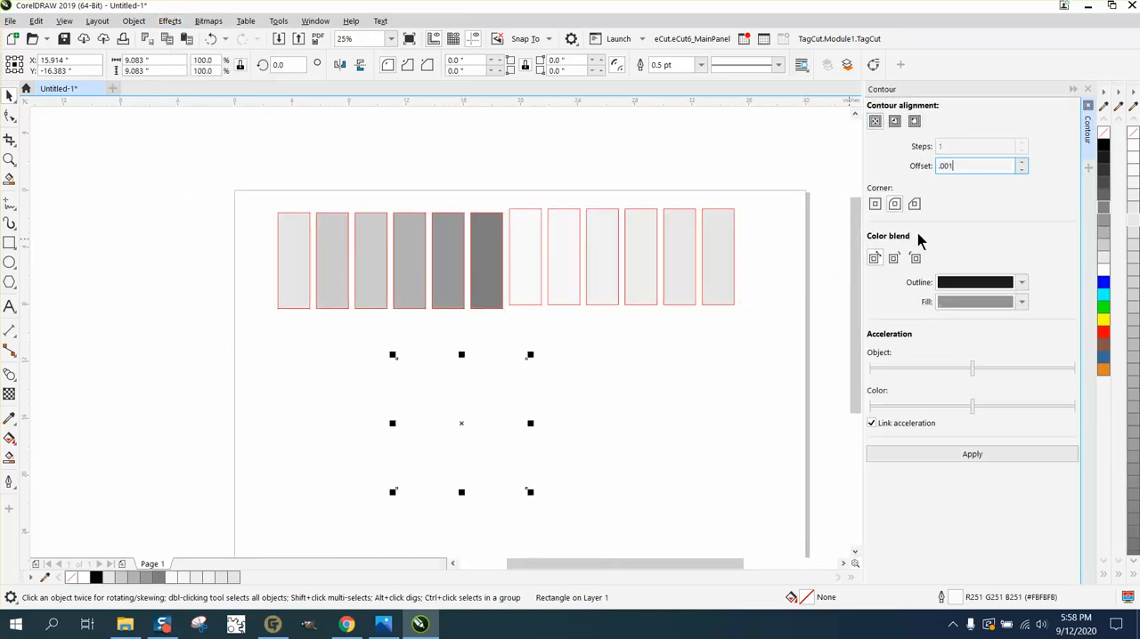
{"action": "left_click", "coordinate": [874, 121]}
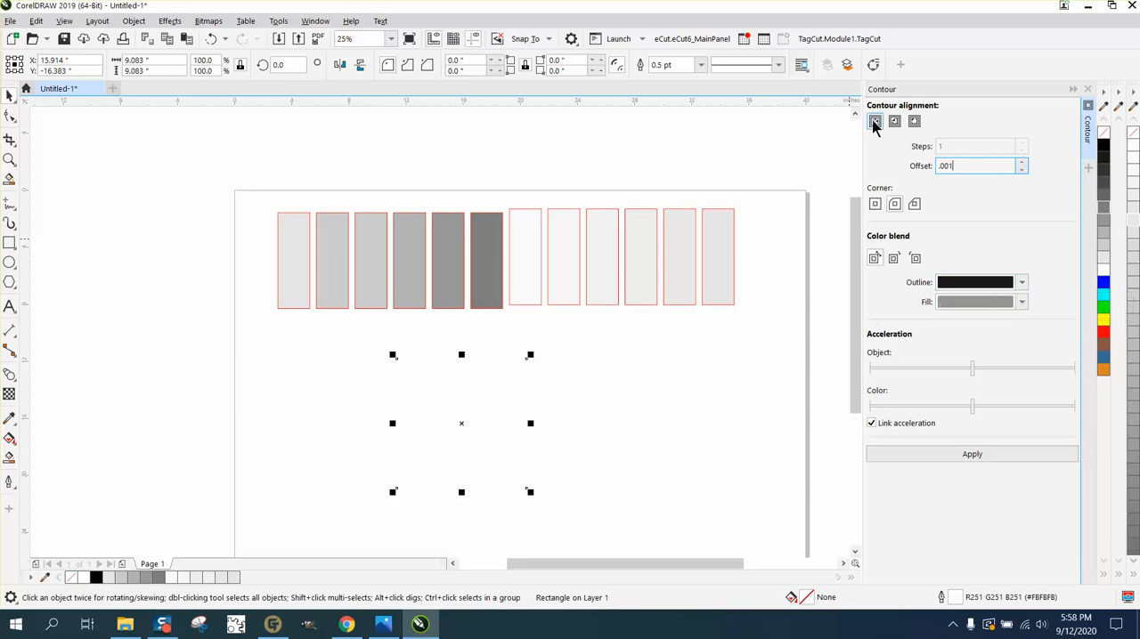
{"action": "left_click", "coordinate": [874, 121]}
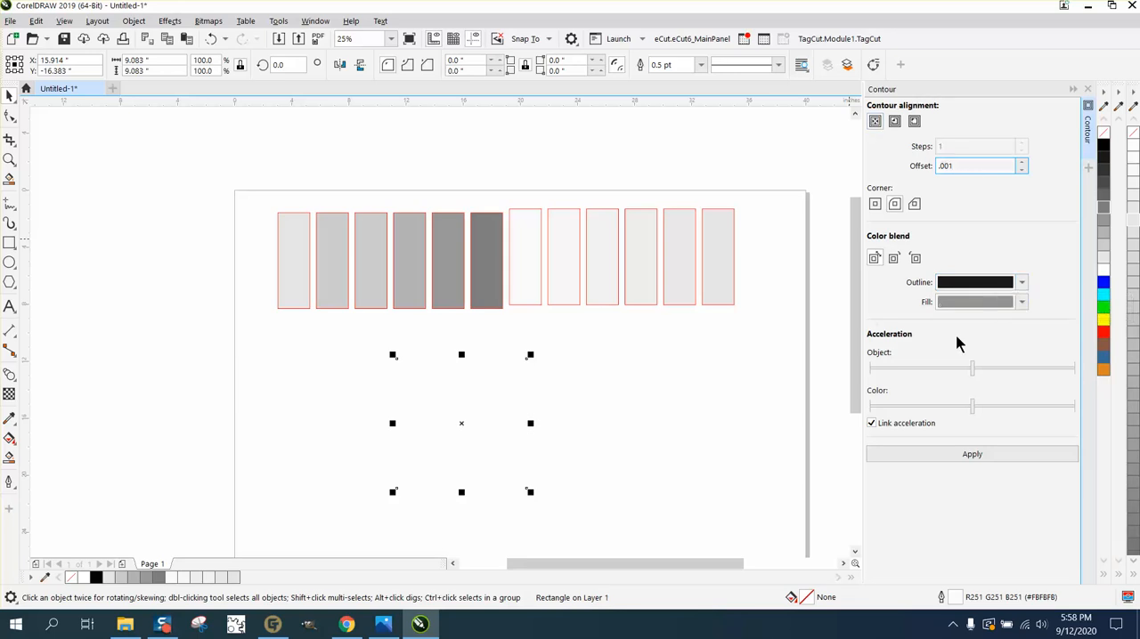
{"action": "left_click", "coordinate": [972, 454]}
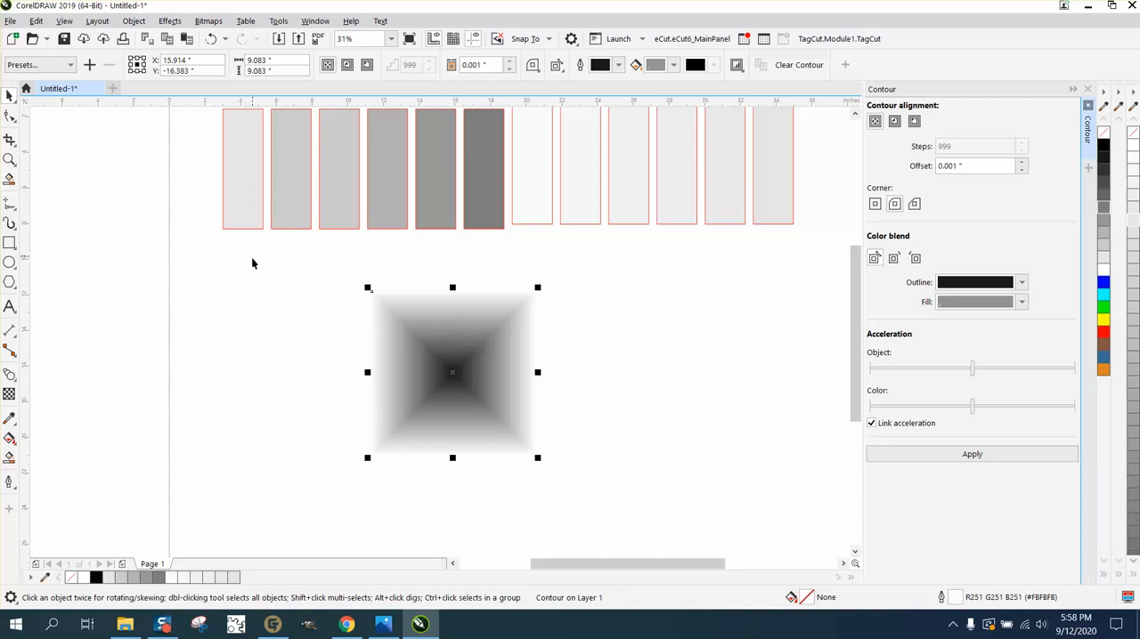
{"action": "mouse_move", "coordinate": [294, 124]}
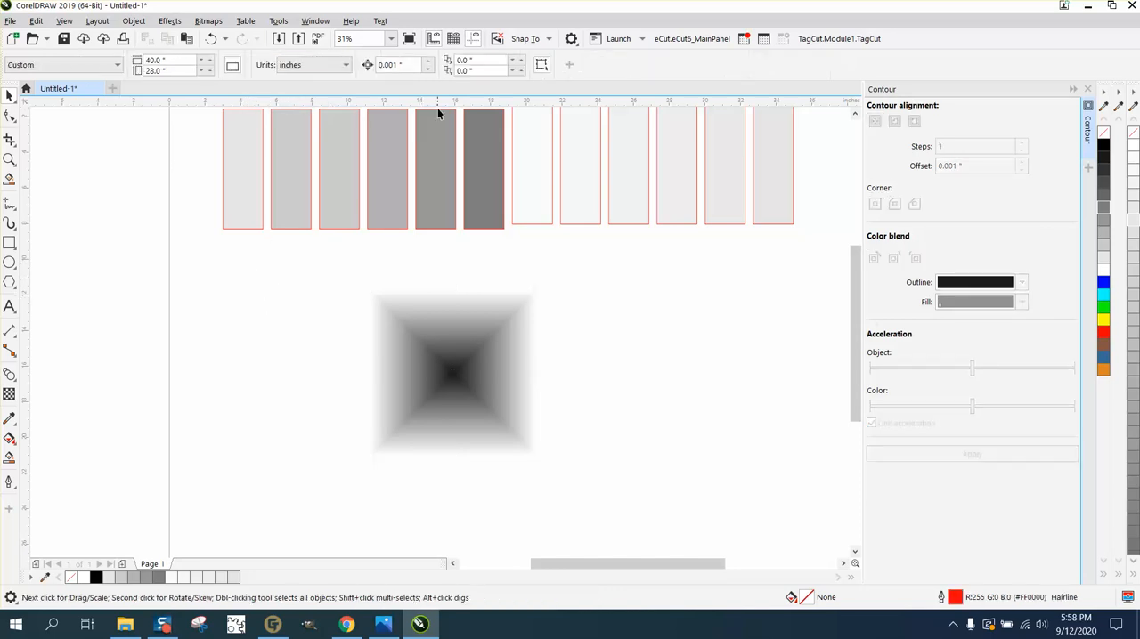
Duplicate the contoured square and place the copy beside the original
{"action": "type", "text": "999"}
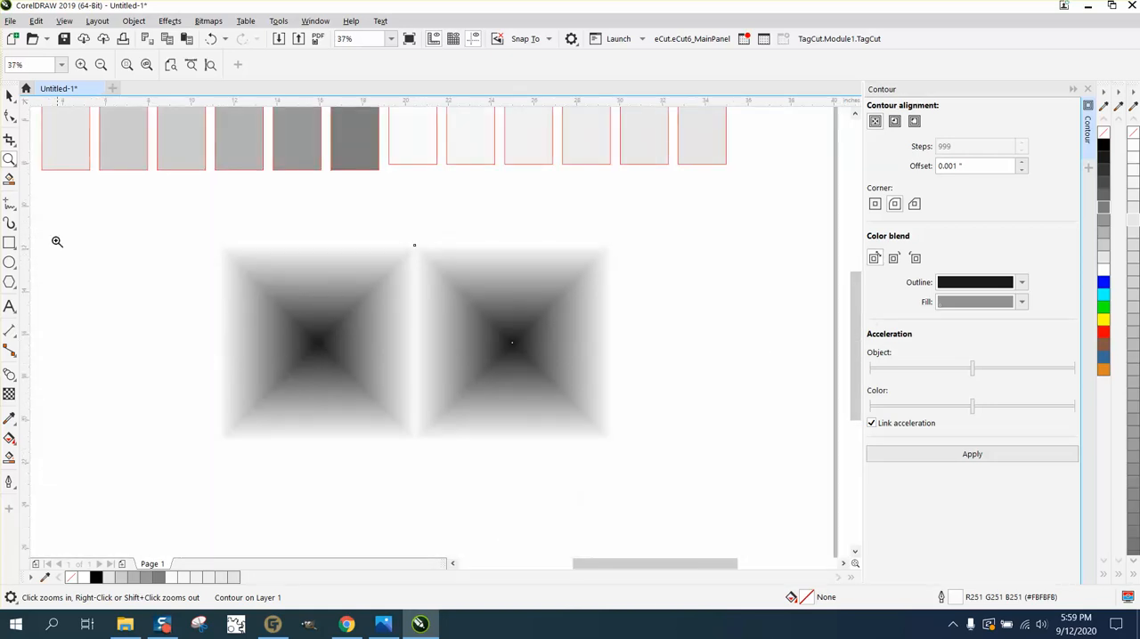
{"action": "mouse_move", "coordinate": [372, 390]}
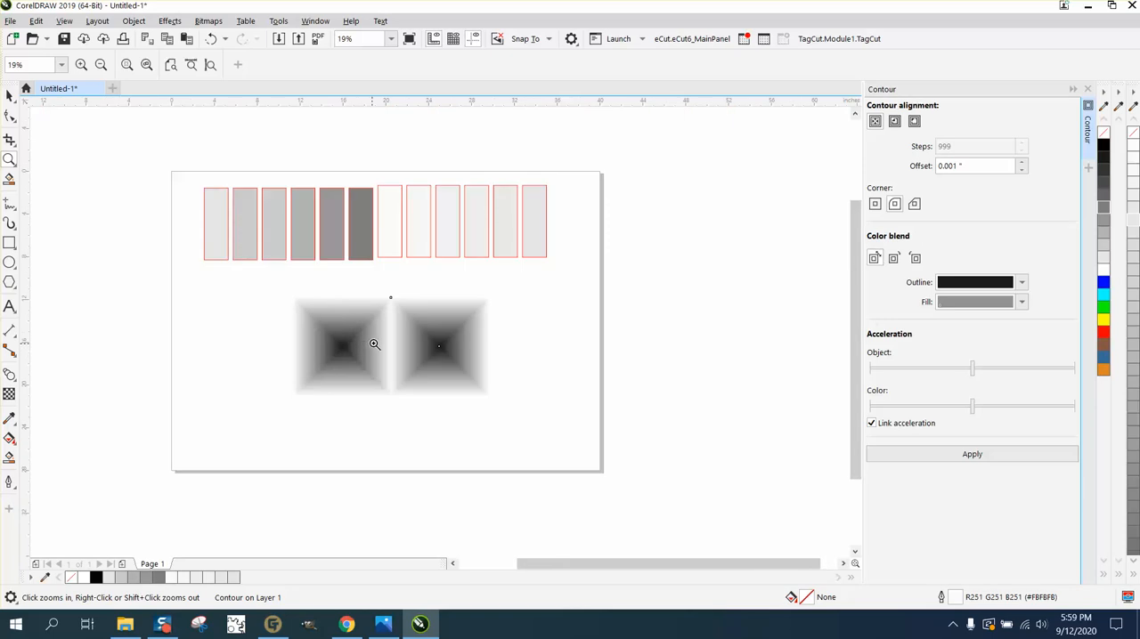
{"action": "mouse_move", "coordinate": [278, 317]}
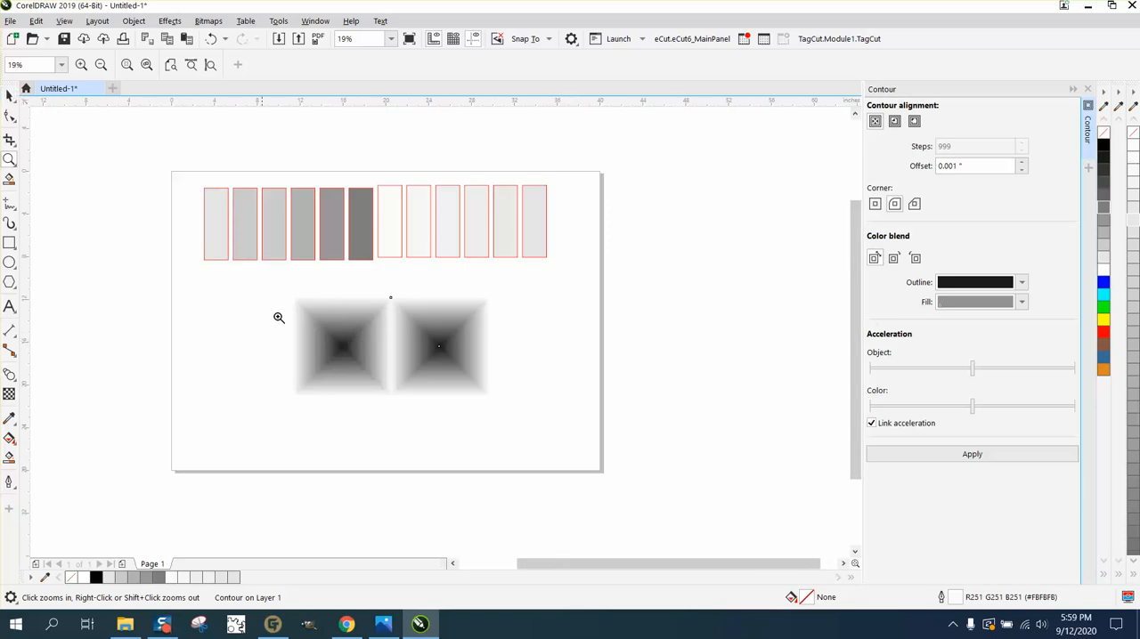
{"action": "mouse_move", "coordinate": [32, 103]}
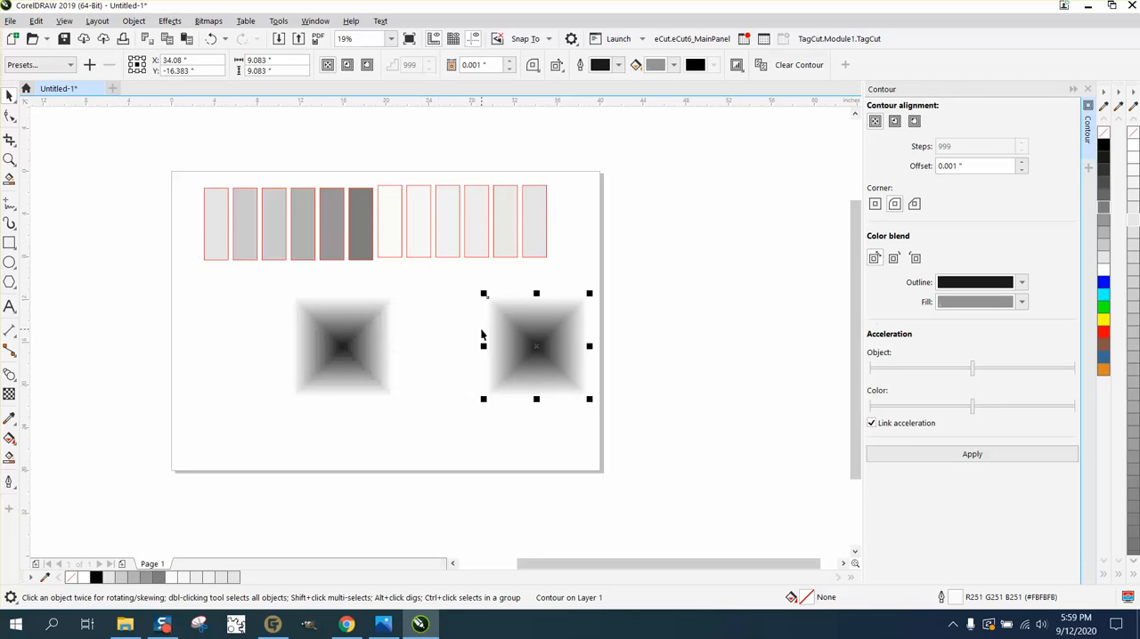
{"action": "mouse_move", "coordinate": [454, 379]}
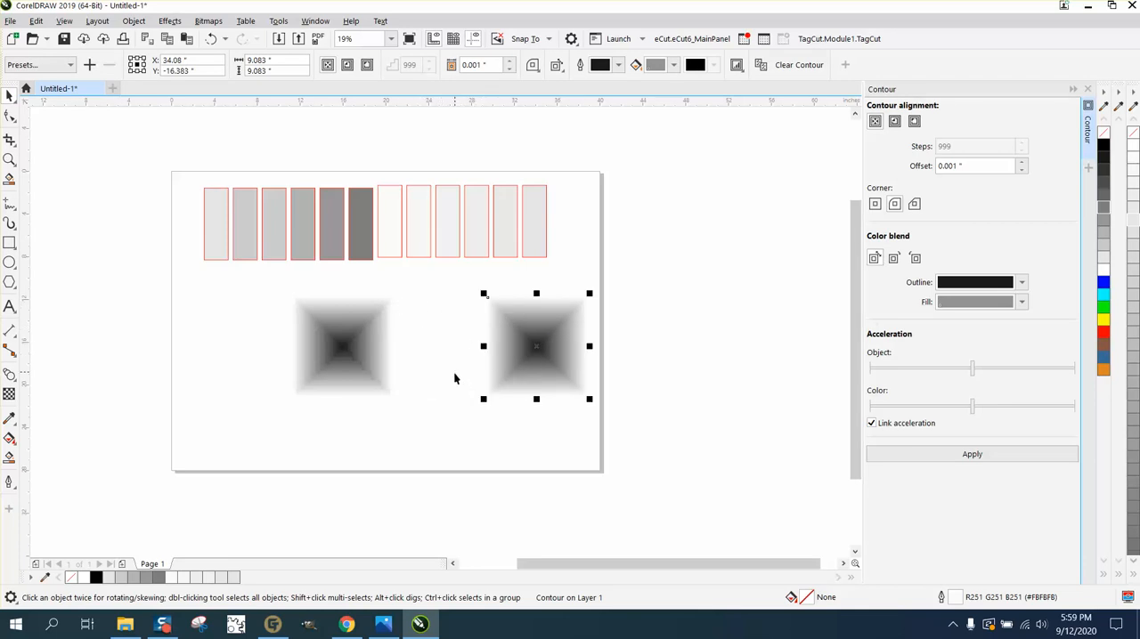
{"action": "mouse_move", "coordinate": [417, 349]}
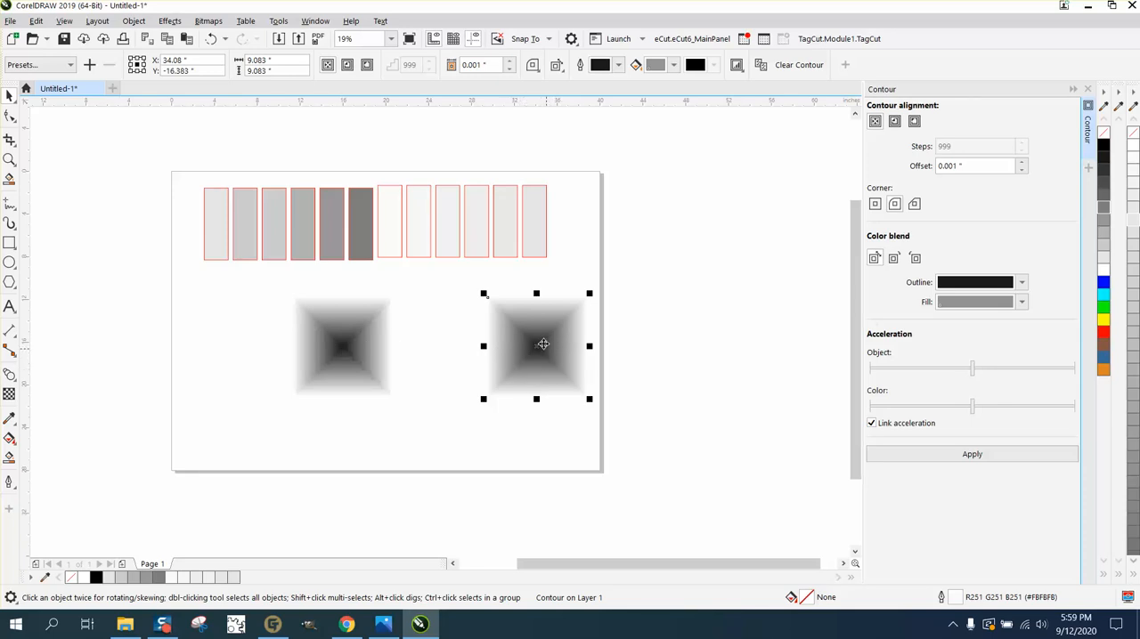
{"action": "mouse_move", "coordinate": [399, 338]}
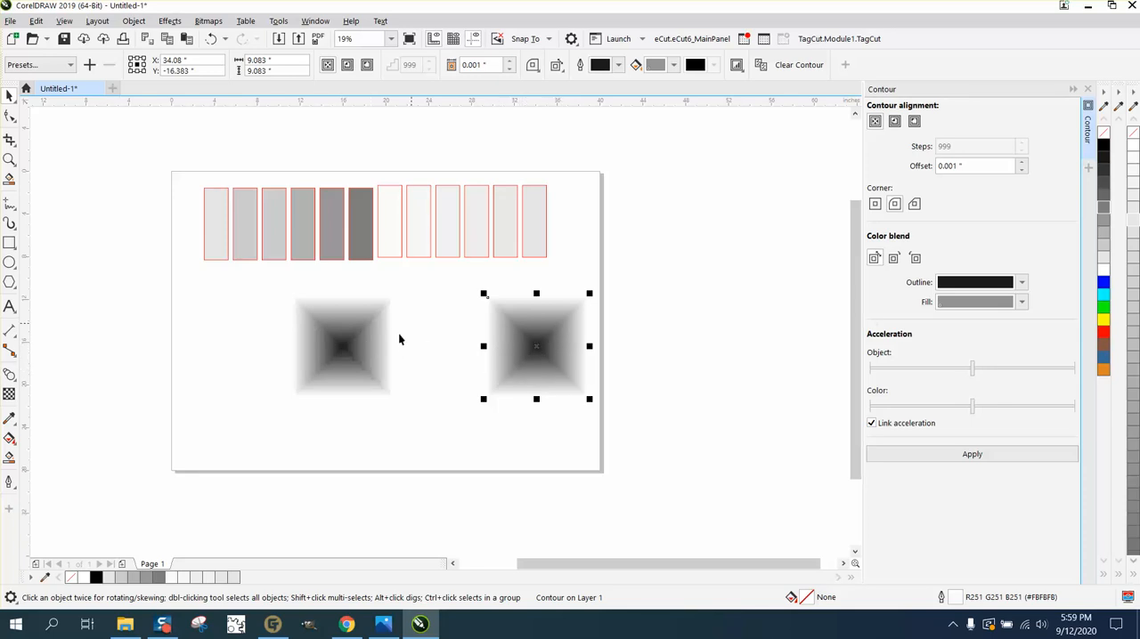
{"action": "mouse_move", "coordinate": [441, 353]}
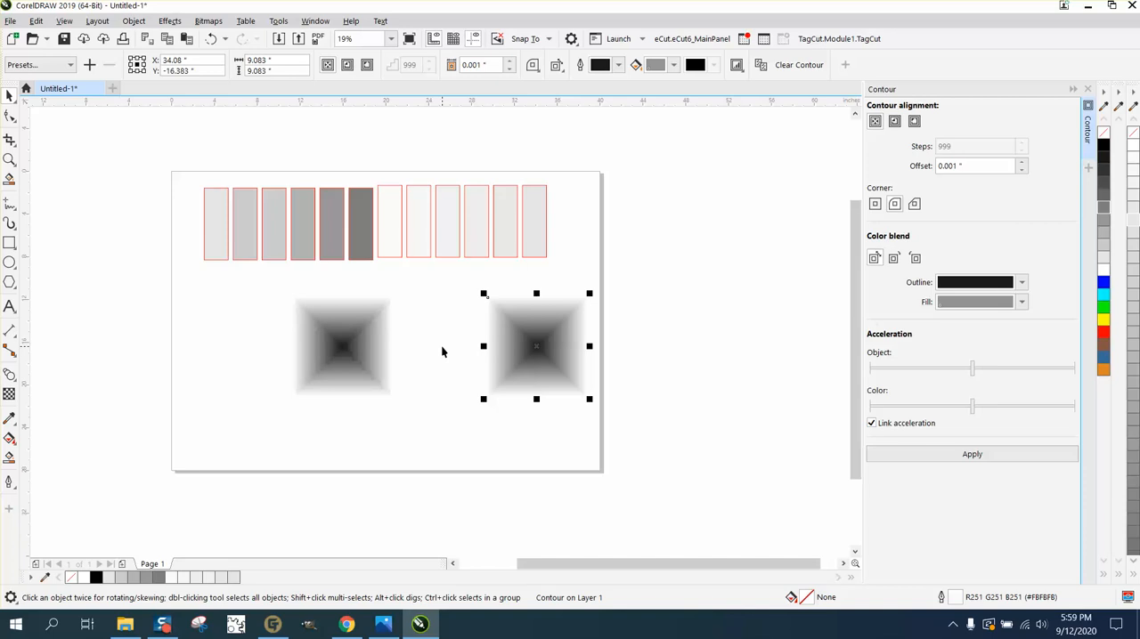